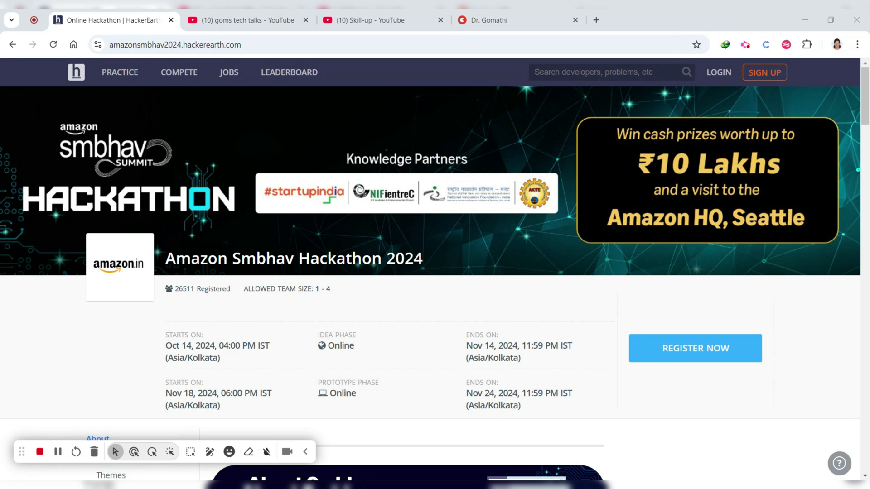
# Switch to the goms tech talks Skill-up playlist and scroll down its 131 videos past entry 100
pyautogui.click(246, 20)
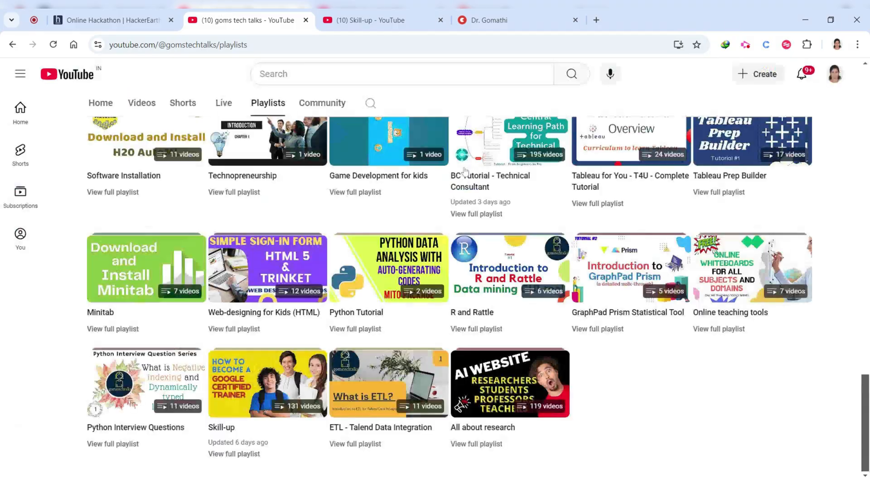
pyautogui.scroll(-3)
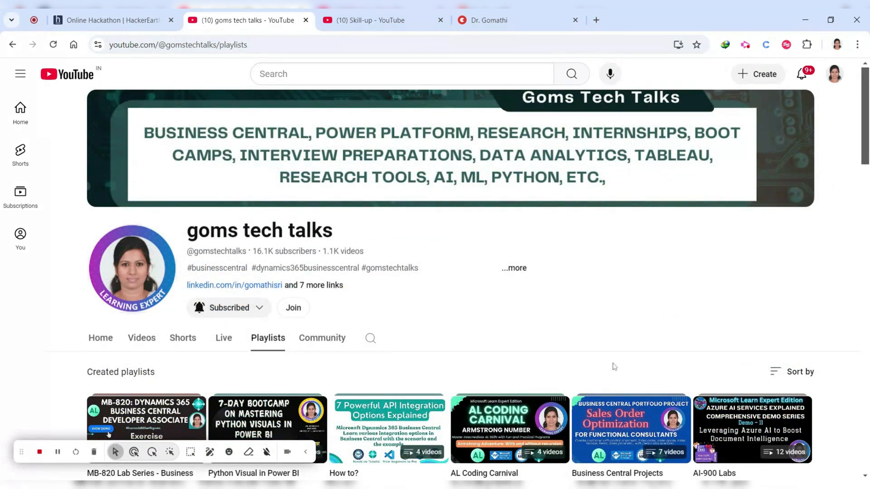
pyautogui.scroll(-3)
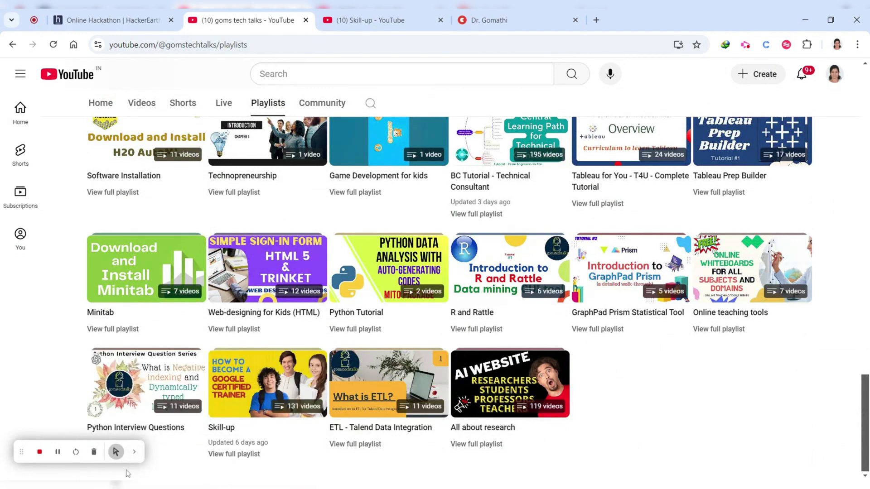
pyautogui.moveTo(146, 383)
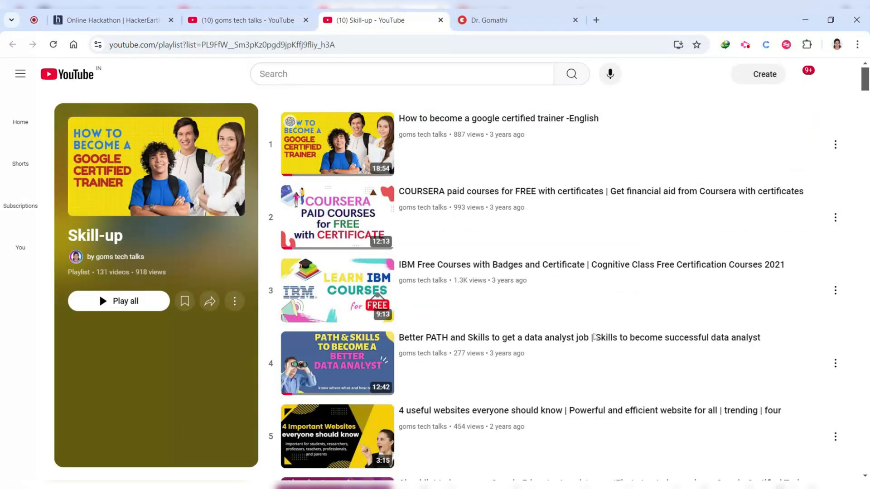
pyautogui.scroll(-3)
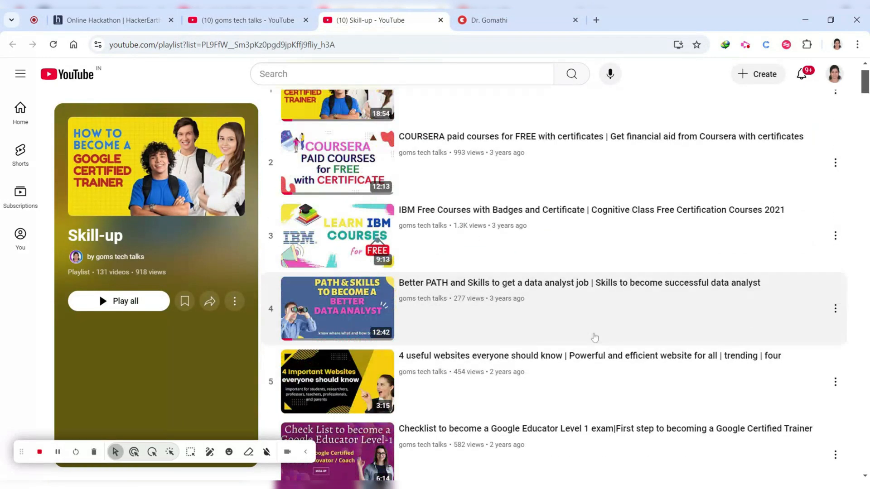
pyautogui.scroll(-3)
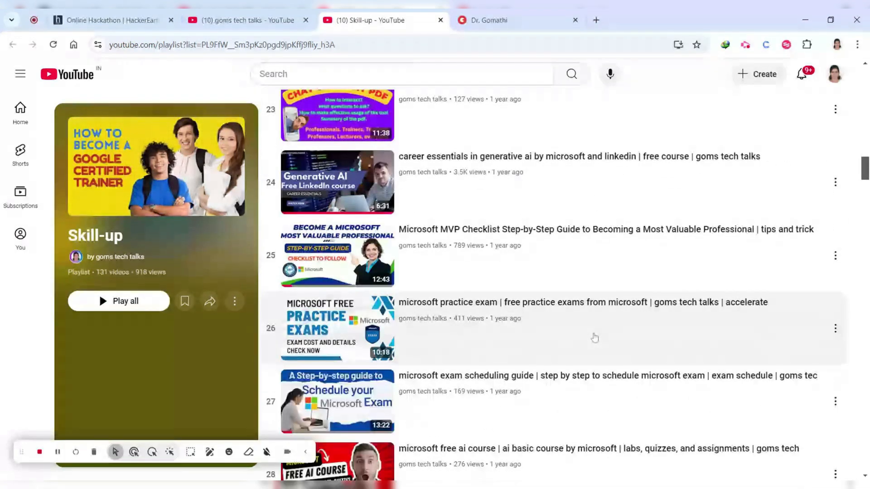
pyautogui.scroll(-3)
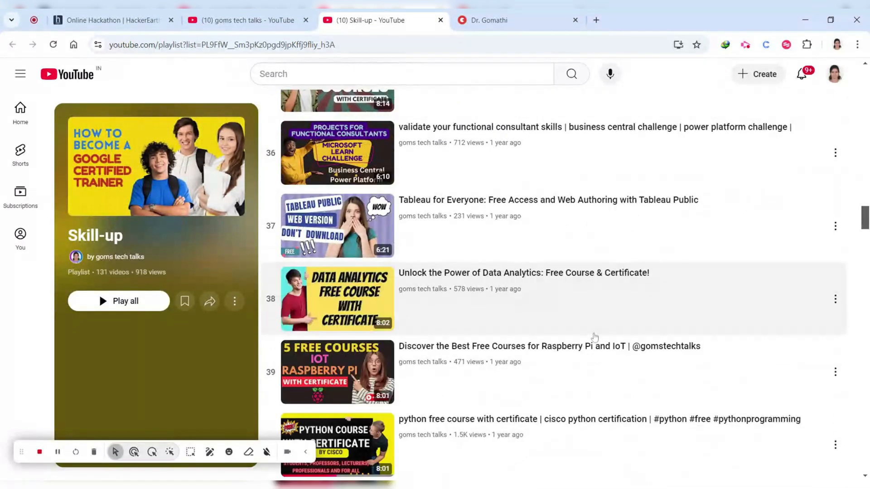
pyautogui.scroll(-3)
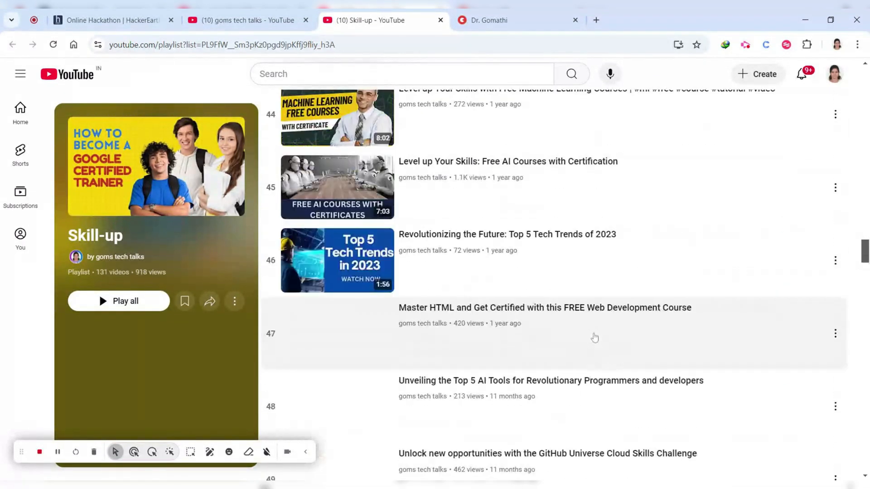
pyautogui.scroll(-3)
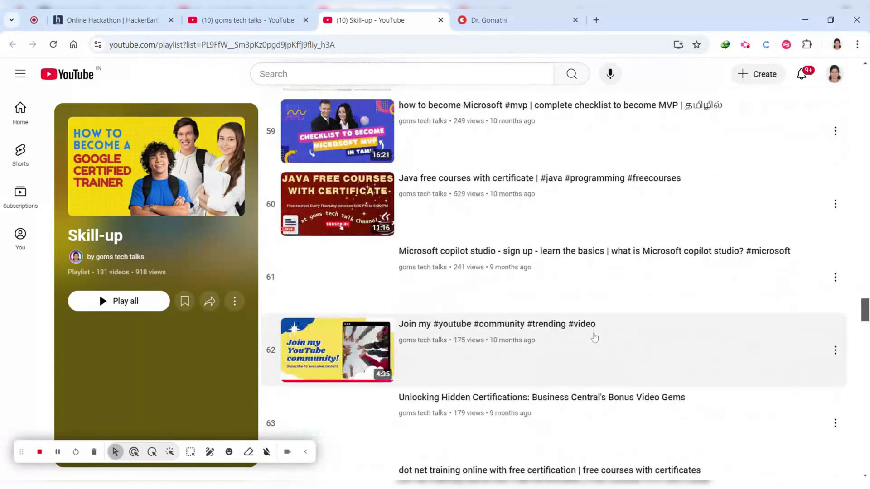
pyautogui.scroll(-3)
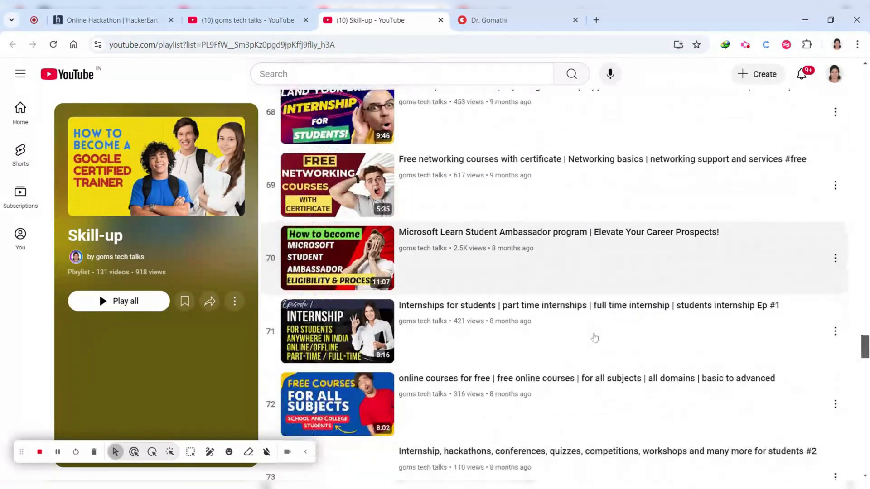
pyautogui.scroll(-3)
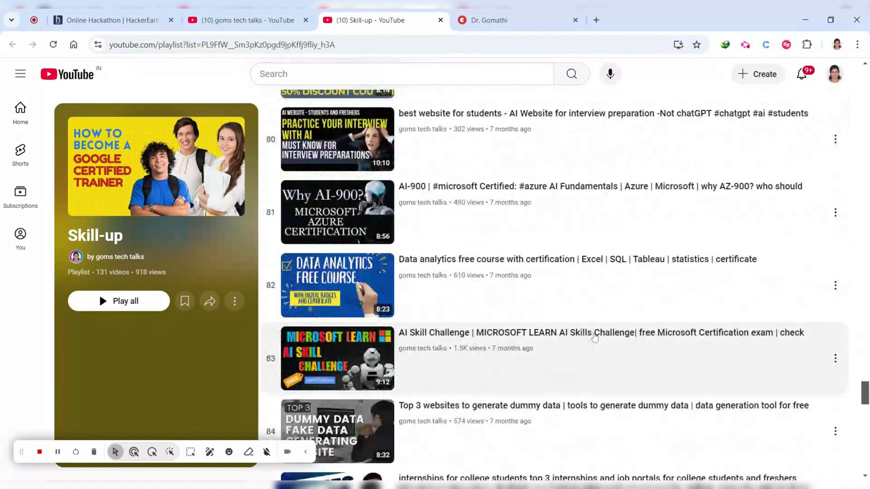
pyautogui.scroll(-3)
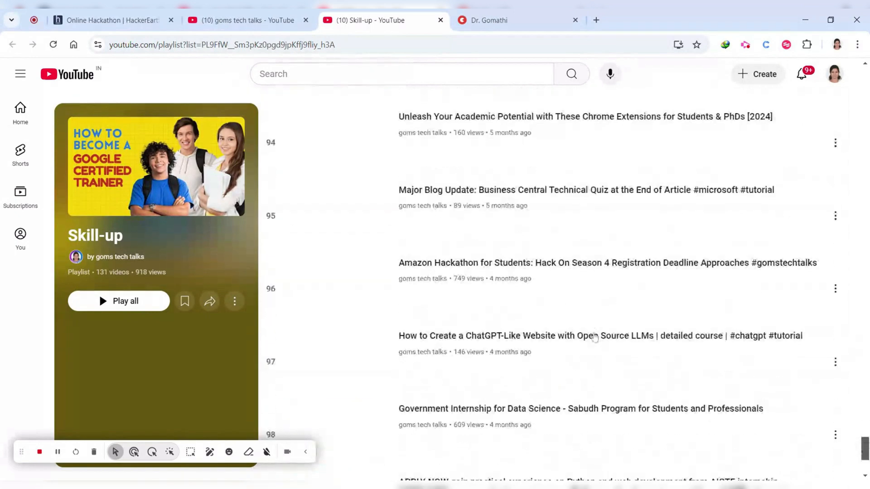
pyautogui.scroll(-3)
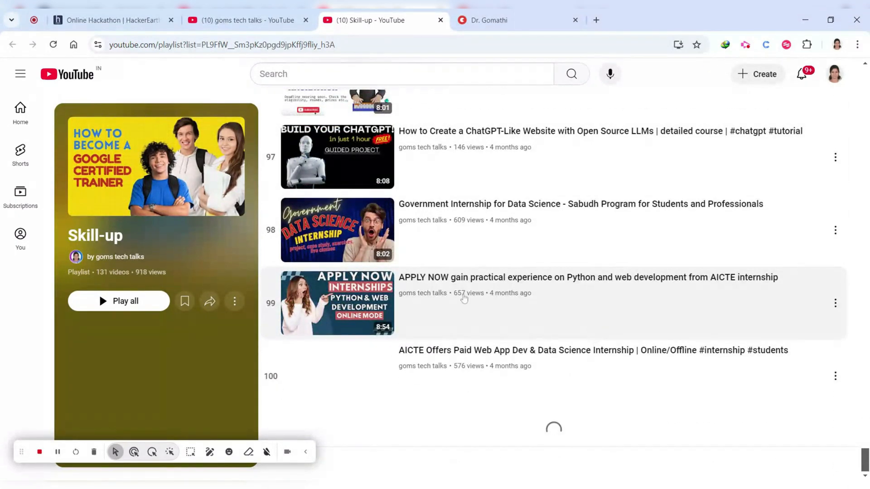
# Switch back to the Online Hackathon | HackerEarth tab with the Amazon Smbhav Hackathon 2024 page
pyautogui.click(108, 20)
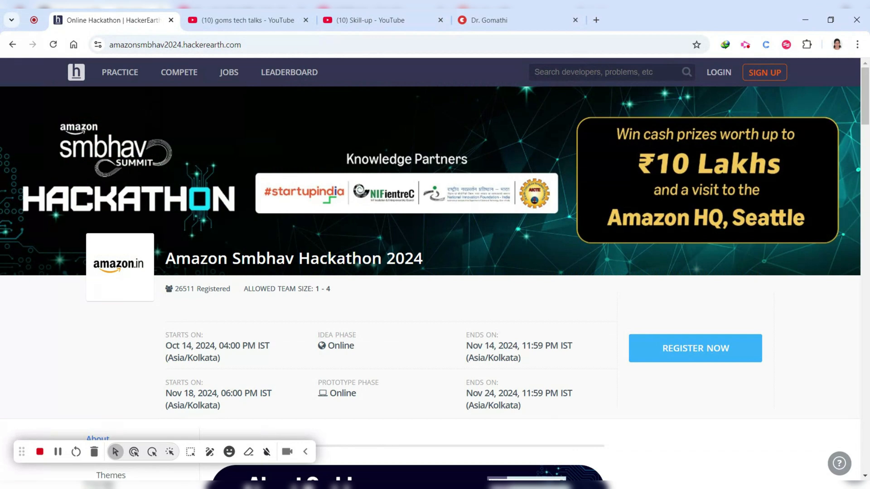
pyautogui.moveTo(565, 171)
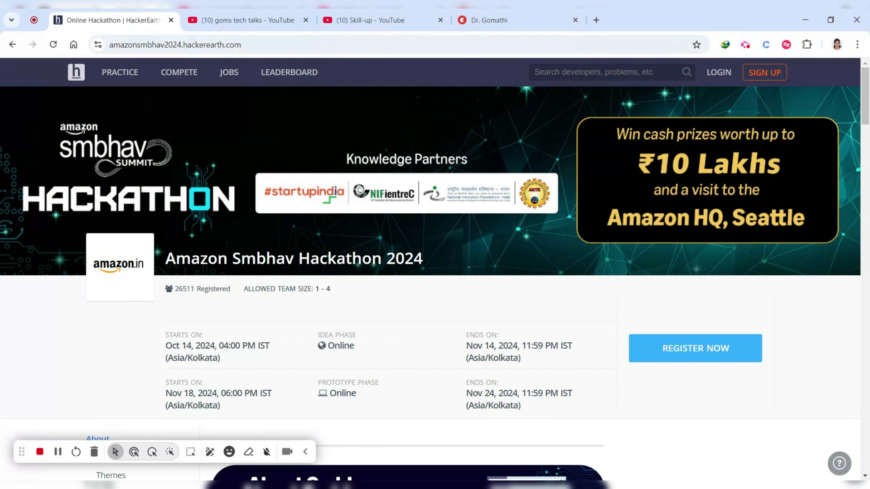
pyautogui.moveTo(371, 212)
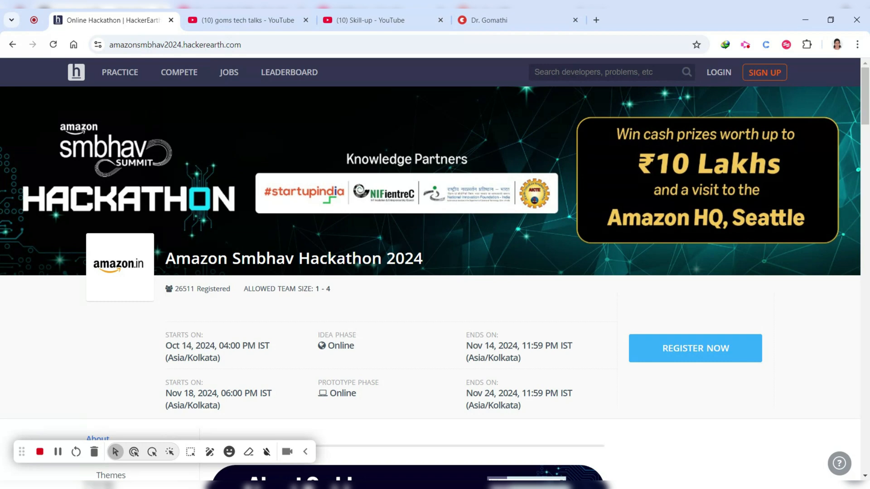
pyautogui.moveTo(433, 217)
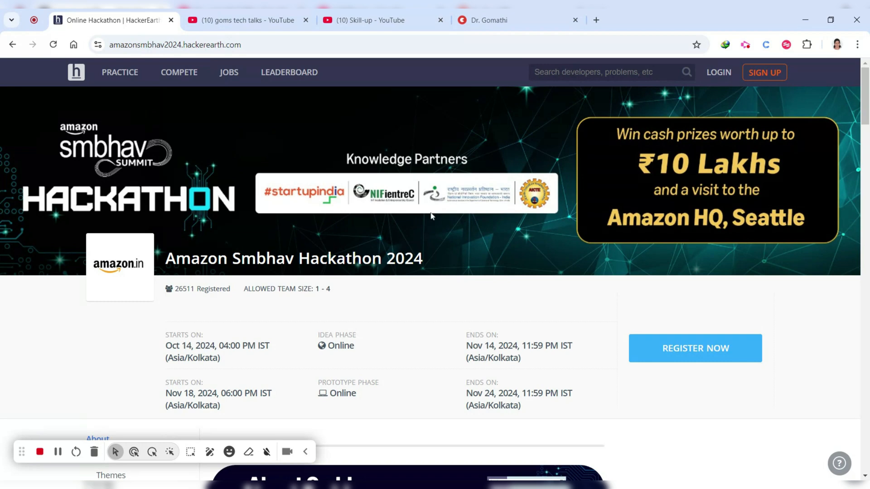
# Scroll through the hackathon Overview down to the FAQs on participation, eligibility, team size and fees
pyautogui.scroll(-3)
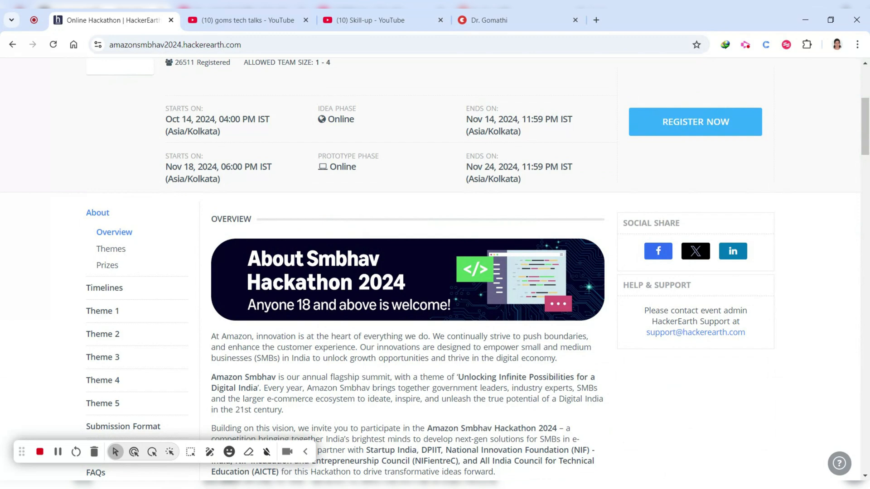
pyautogui.scroll(-3)
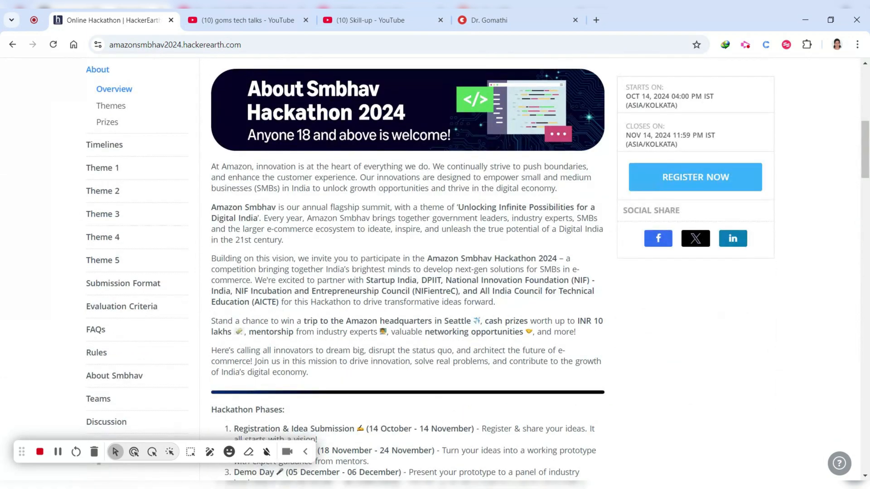
pyautogui.scroll(-3)
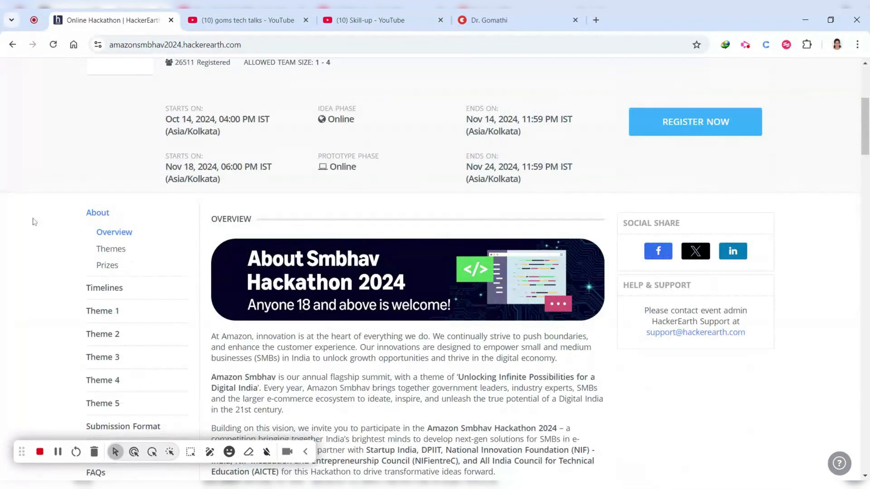
pyautogui.scroll(-3)
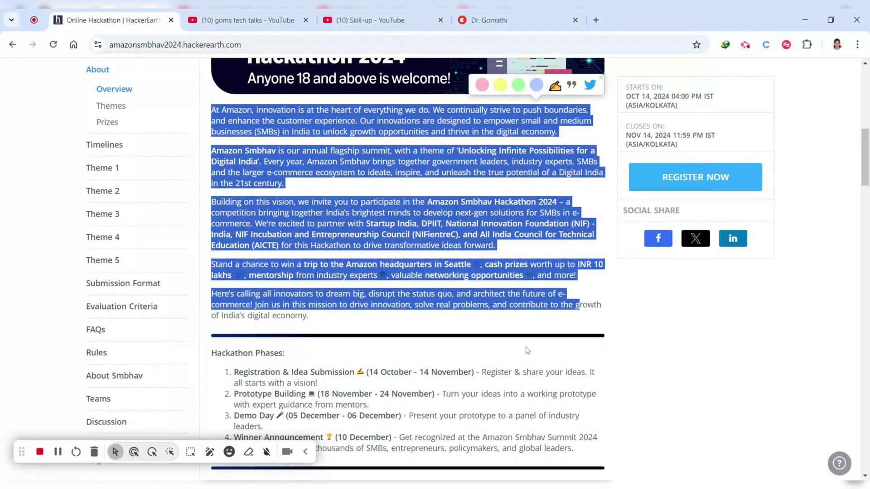
pyautogui.scroll(-3)
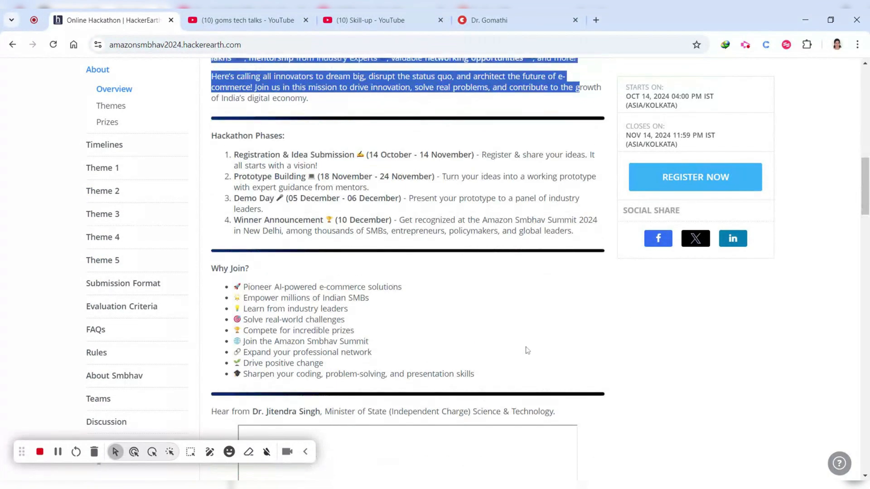
pyautogui.scroll(-3)
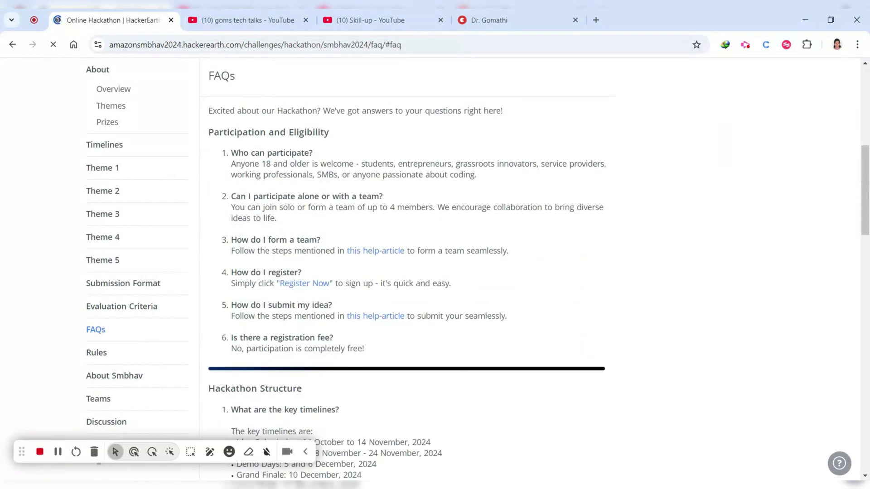
# Highlight the grassroots innovators phrase, the up-to-4-members team size, and the answer on how to register
pyautogui.moveTo(231, 164); pyautogui.dragTo(302, 164)
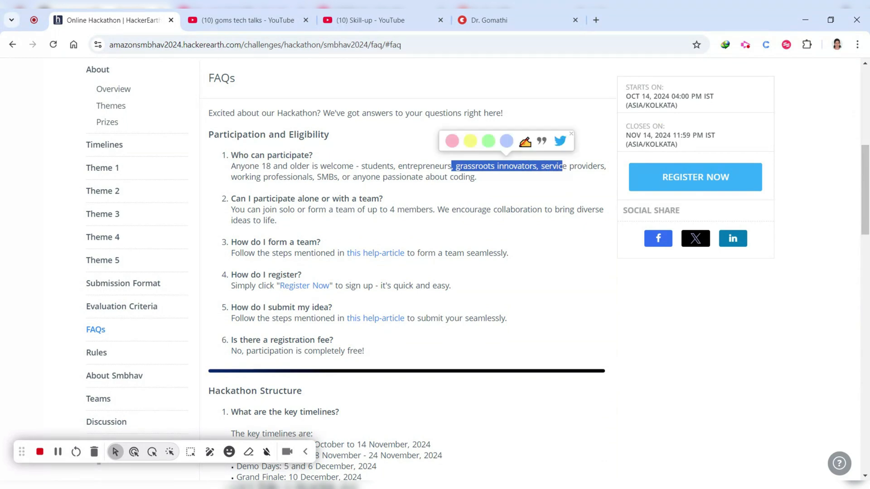
pyautogui.scroll(-3)
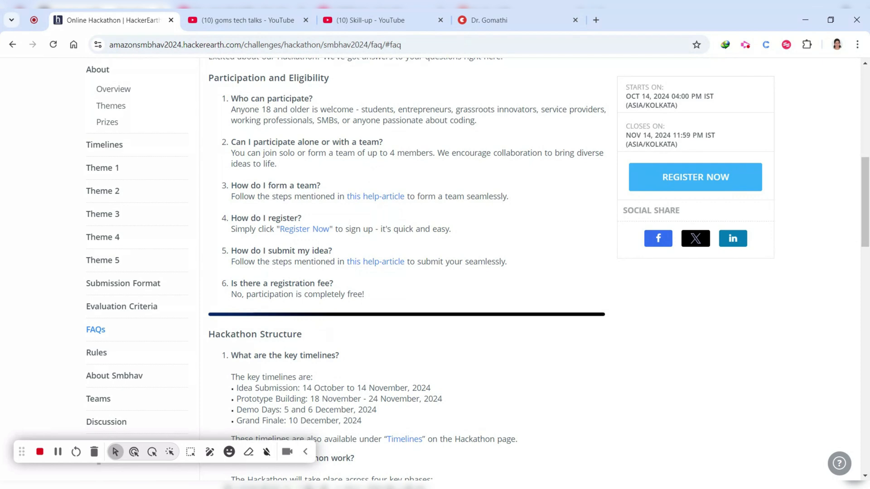
pyautogui.doubleClick(409, 154)
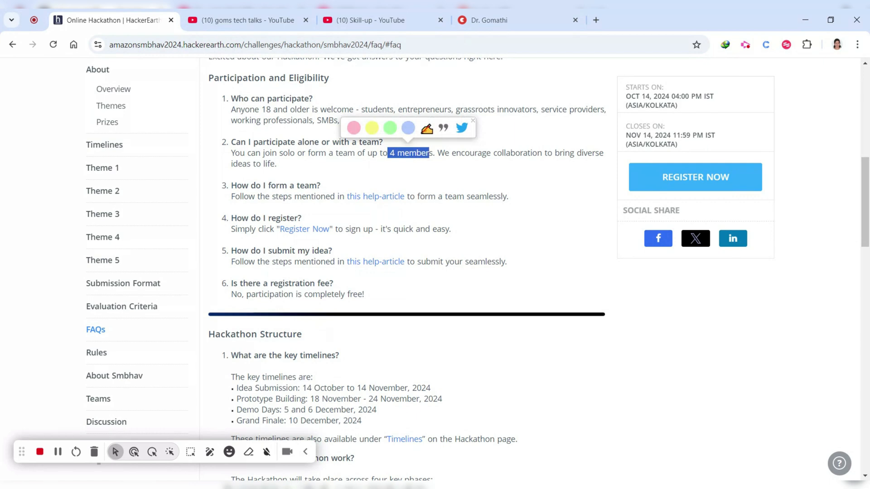
pyautogui.click(338, 215)
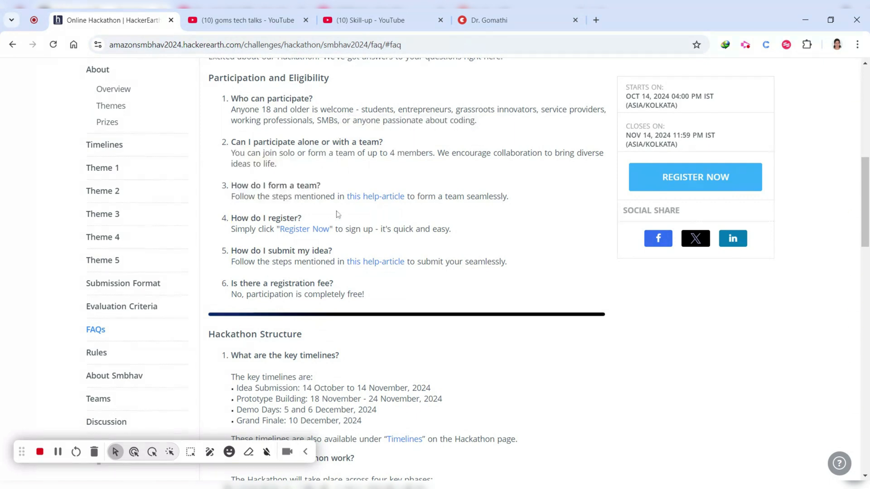
pyautogui.moveTo(231, 196); pyautogui.dragTo(509, 195)
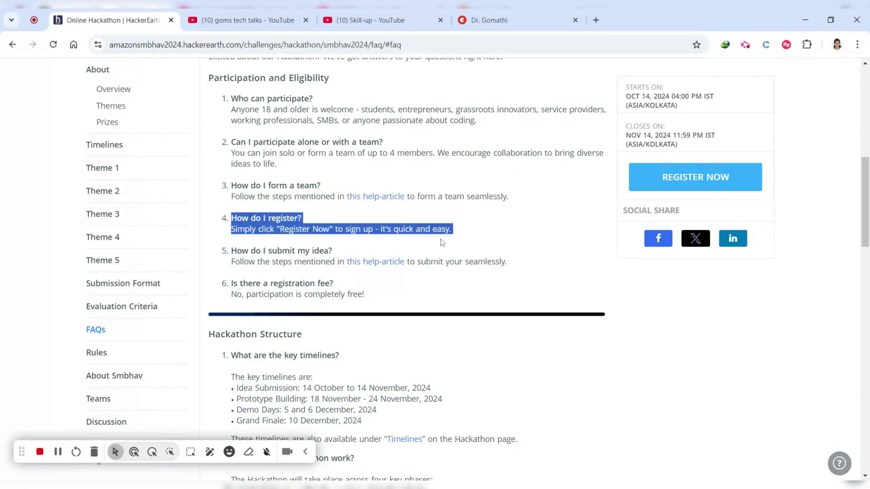
pyautogui.moveTo(210, 452)
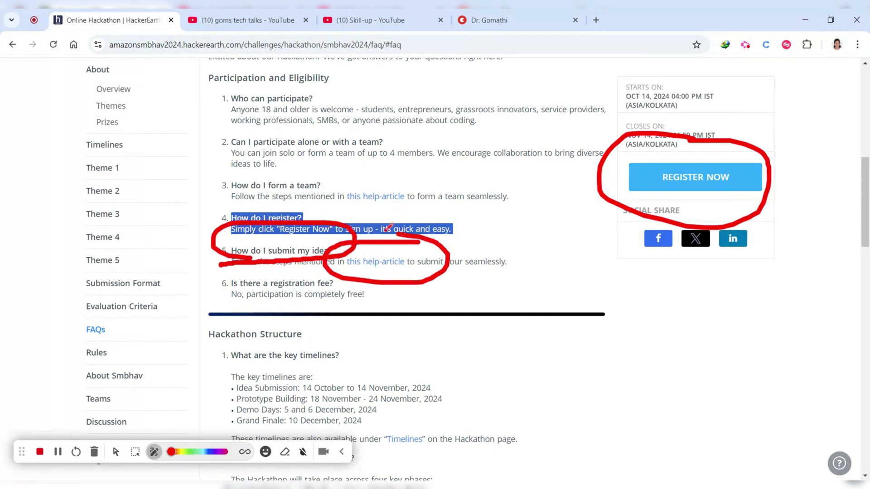
pyautogui.moveTo(116, 451)
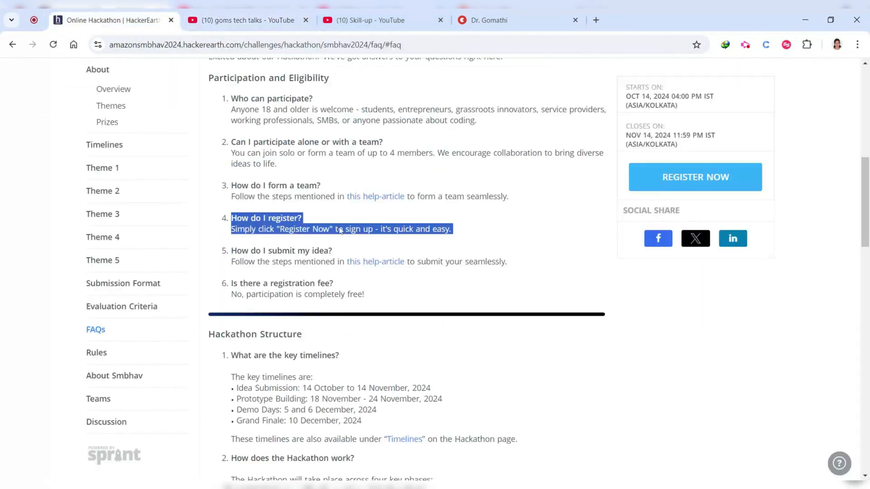
# Highlight the key FAQ timeline dates, including the Idea Submission and Prototype Building start dates
pyautogui.scroll(-3)
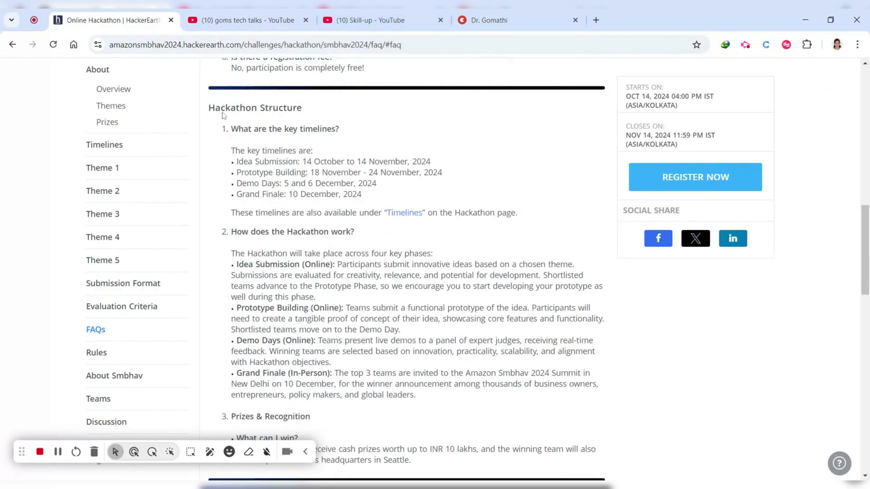
pyautogui.moveTo(276, 181)
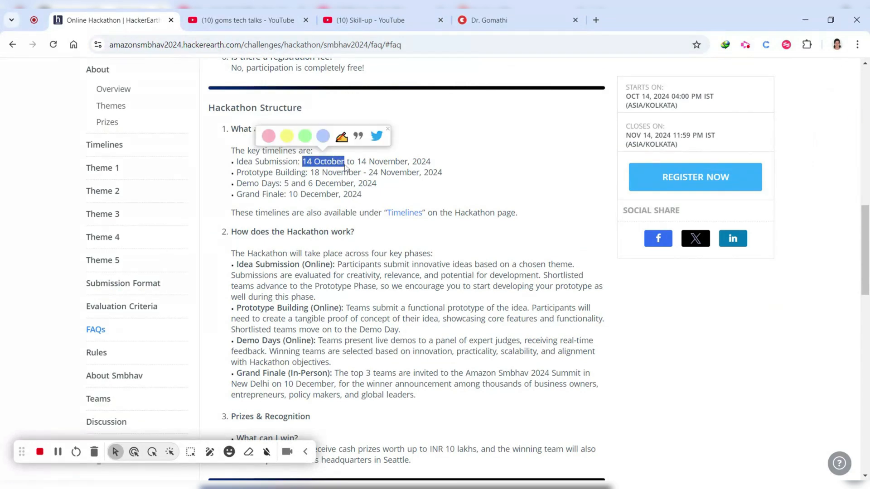
pyautogui.moveTo(352, 182)
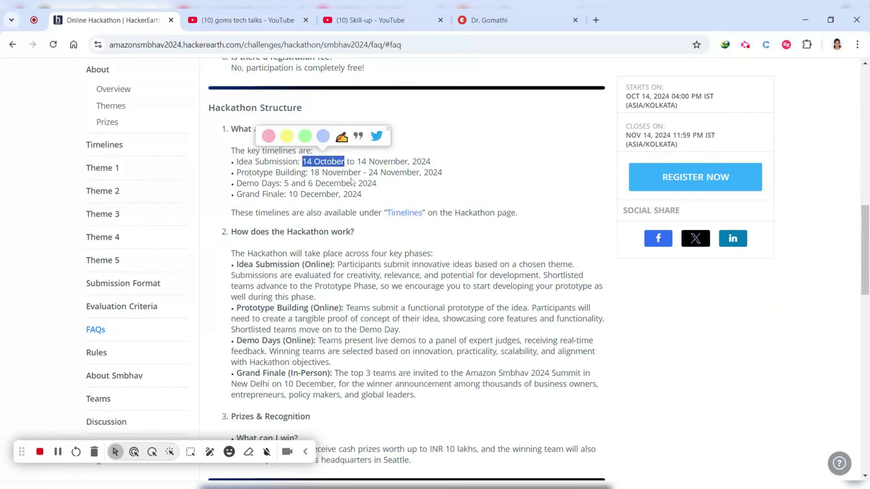
pyautogui.click(387, 128)
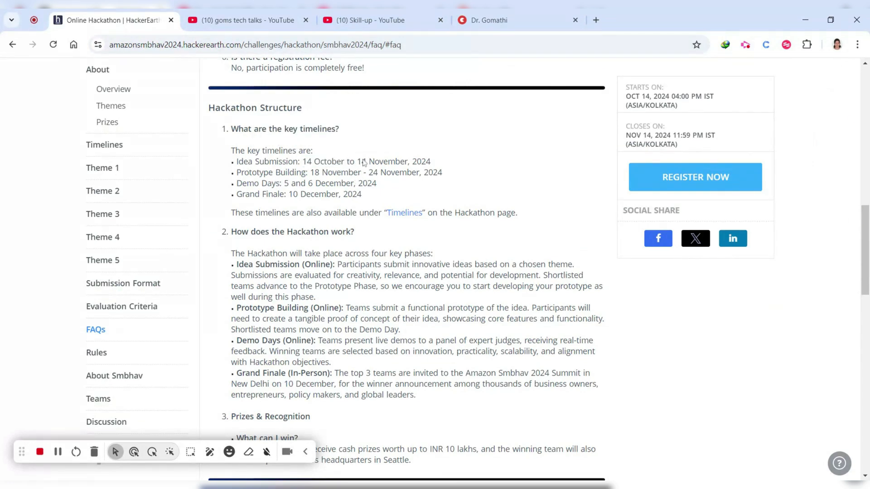
pyautogui.moveTo(356, 162); pyautogui.dragTo(429, 161)
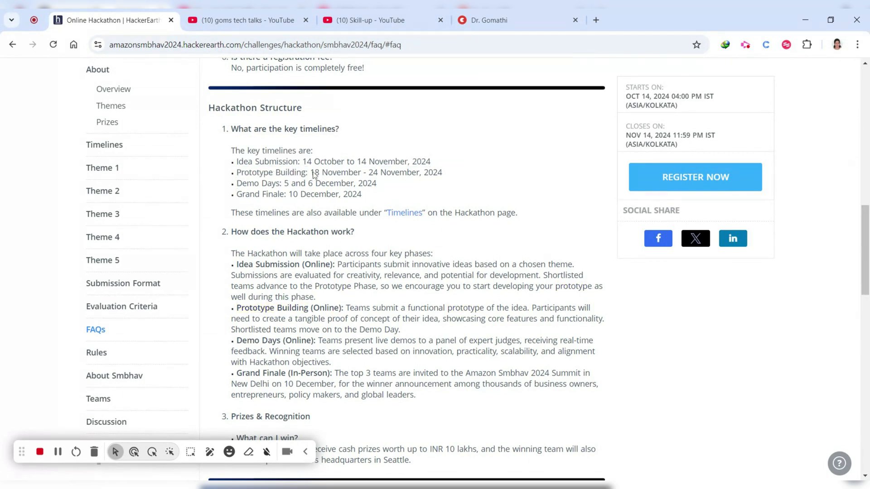
pyautogui.moveTo(310, 172); pyautogui.dragTo(368, 172)
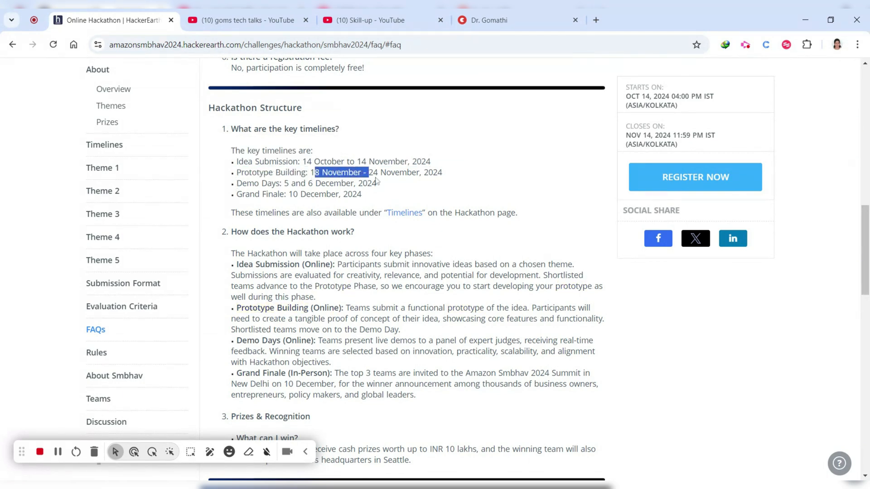
pyautogui.click(283, 194)
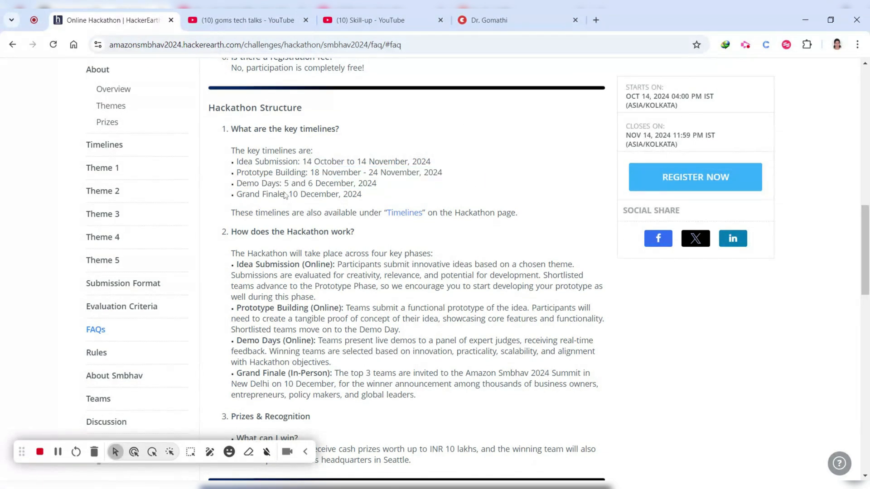
pyautogui.moveTo(285, 183); pyautogui.dragTo(375, 183)
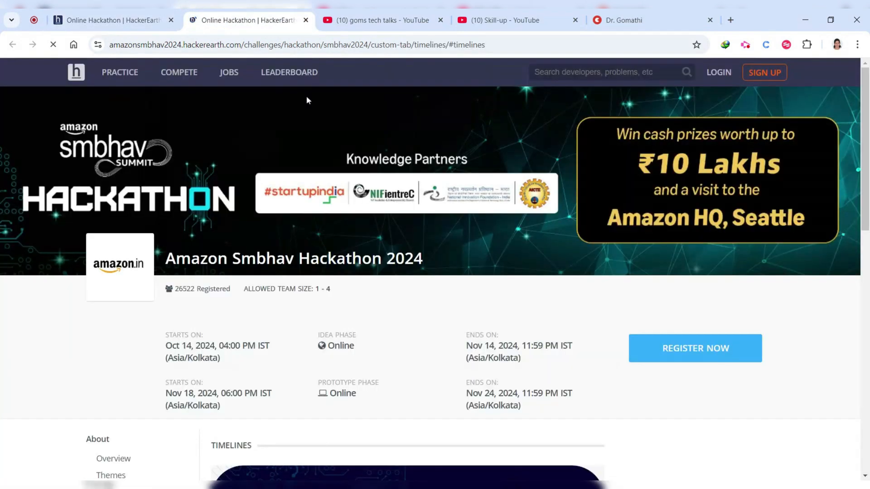
# Scroll the Timelines page to the four phase dates infographic
pyautogui.scroll(-3)
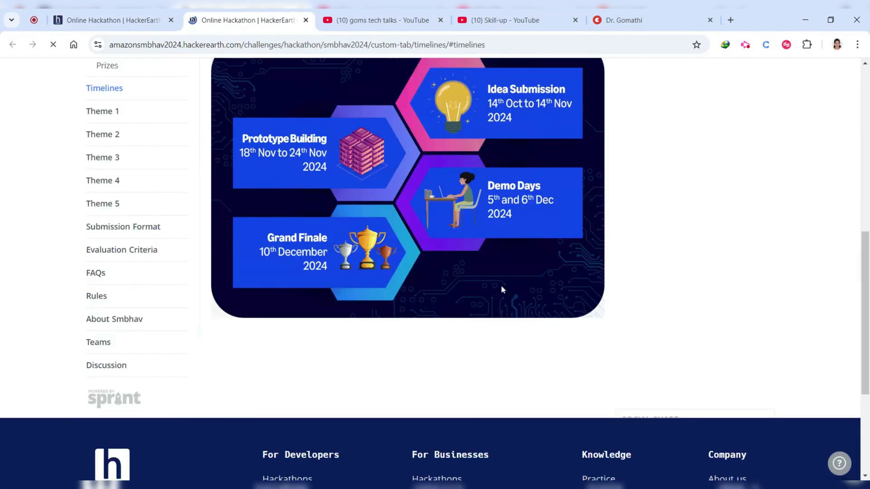
pyautogui.scroll(3)
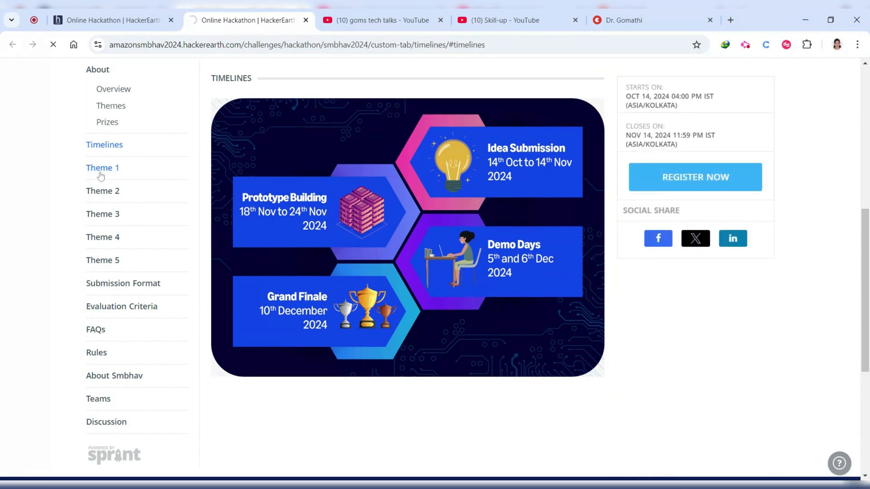
# Review the Theme 1 and Theme 4 problem statements from the sidebar
pyautogui.click(103, 168)
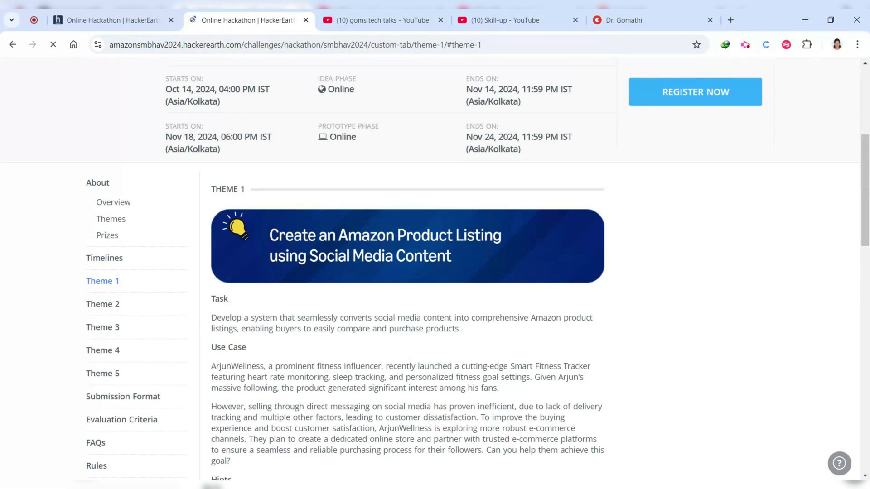
pyautogui.scroll(-3)
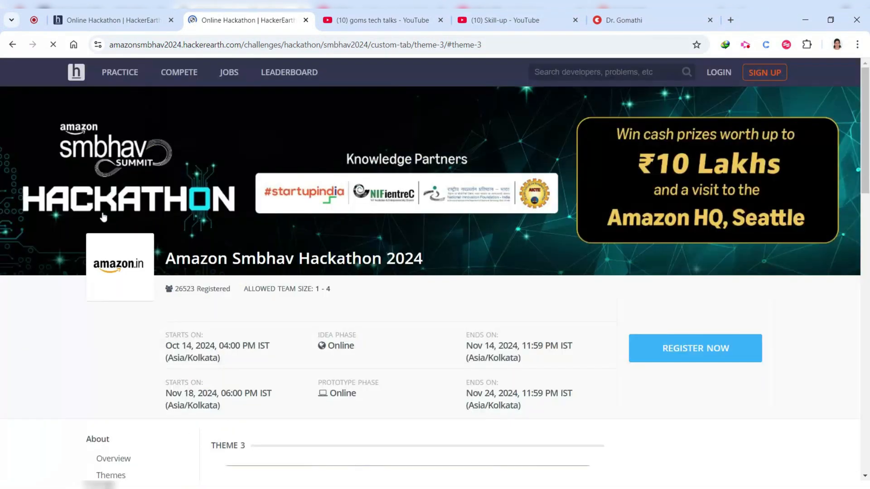
pyautogui.scroll(-3)
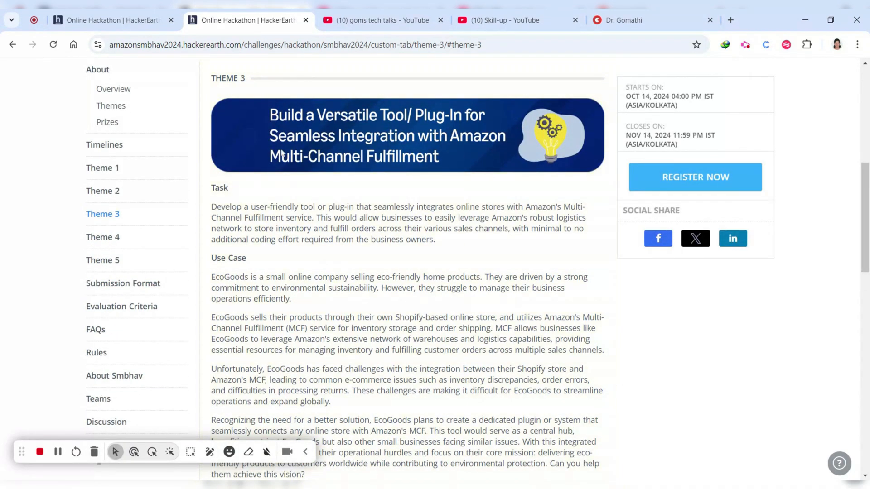
pyautogui.click(102, 236)
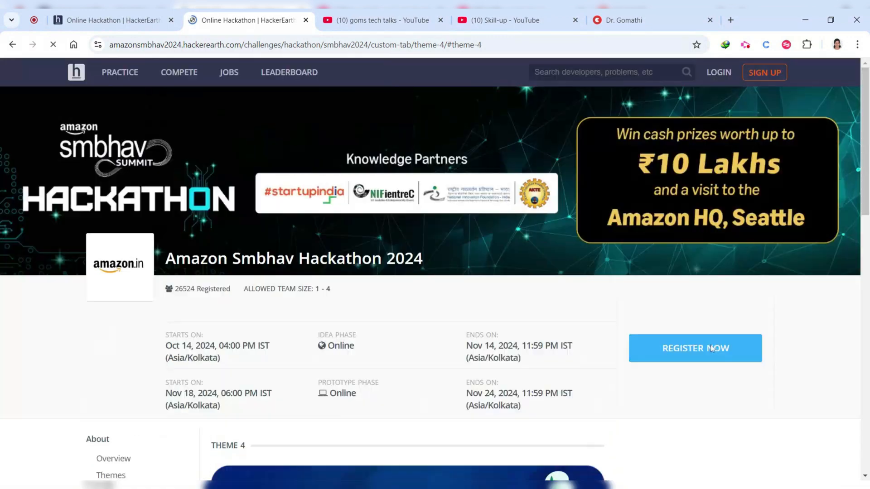
pyautogui.scroll(-3)
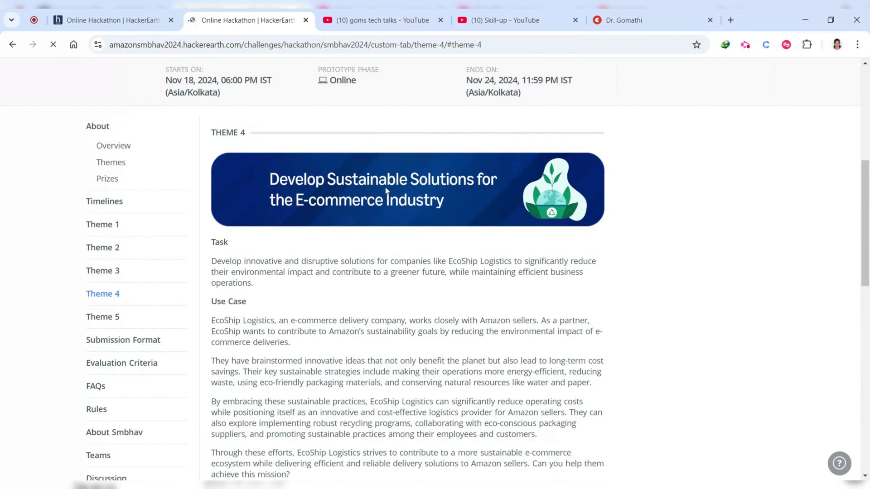
pyautogui.scroll(-3)
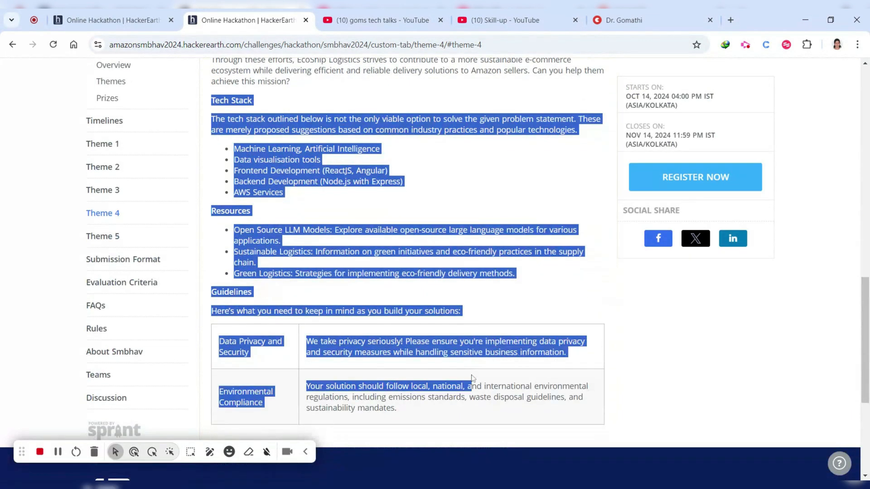
pyautogui.scroll(-3)
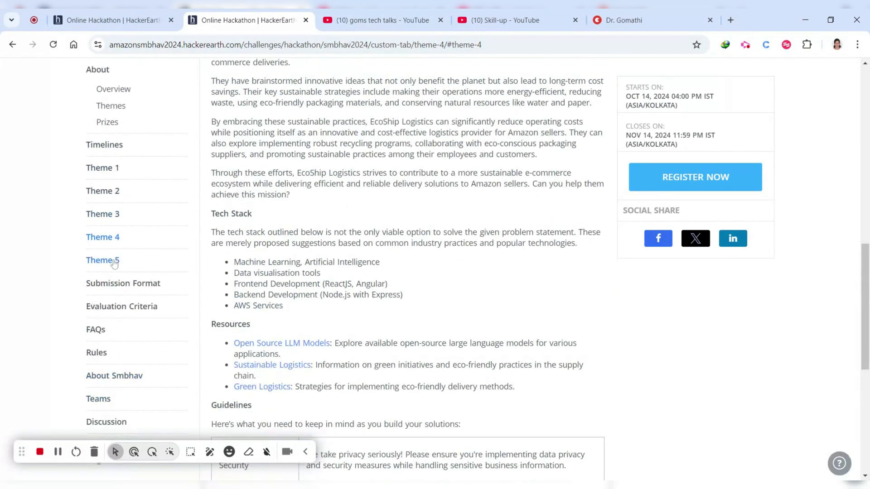
# Review the Theme 5 problem statement on cross-border export communication, its use case and tech stack
pyautogui.click(102, 260)
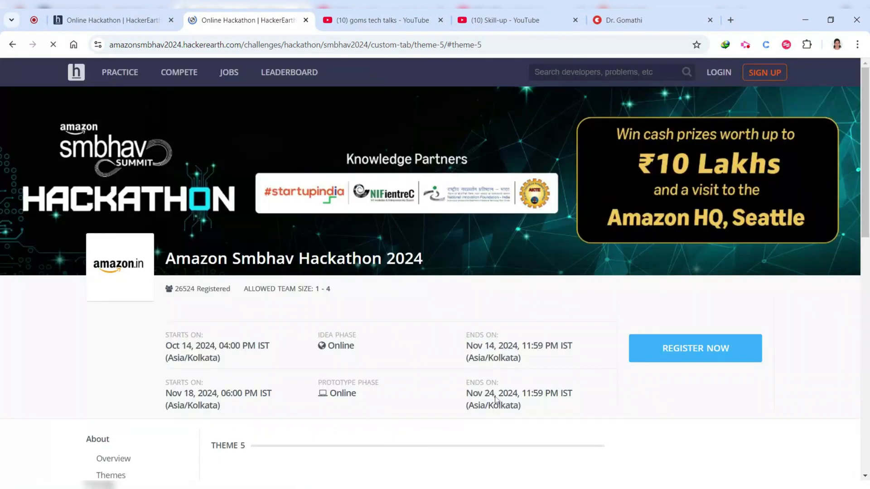
pyautogui.scroll(-3)
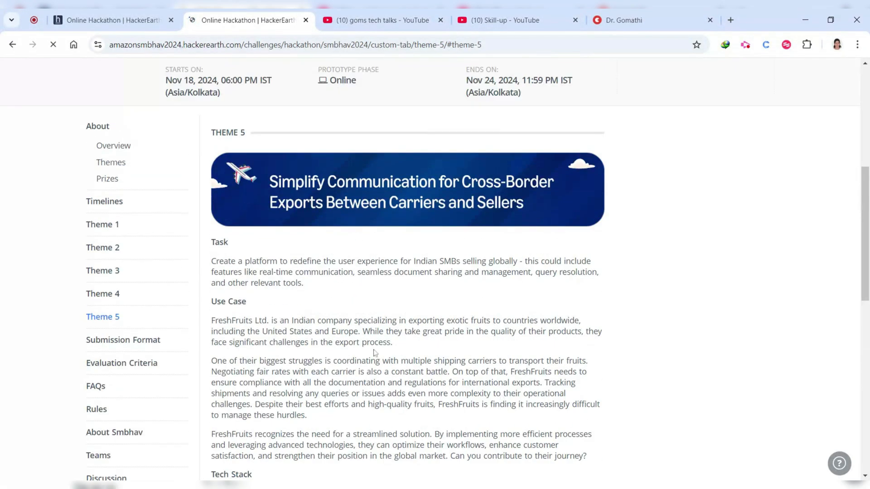
pyautogui.scroll(-3)
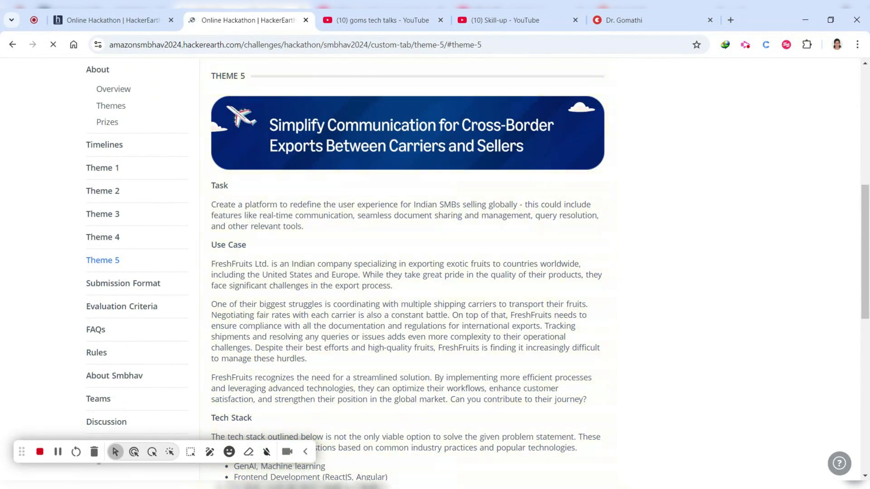
pyautogui.scroll(3)
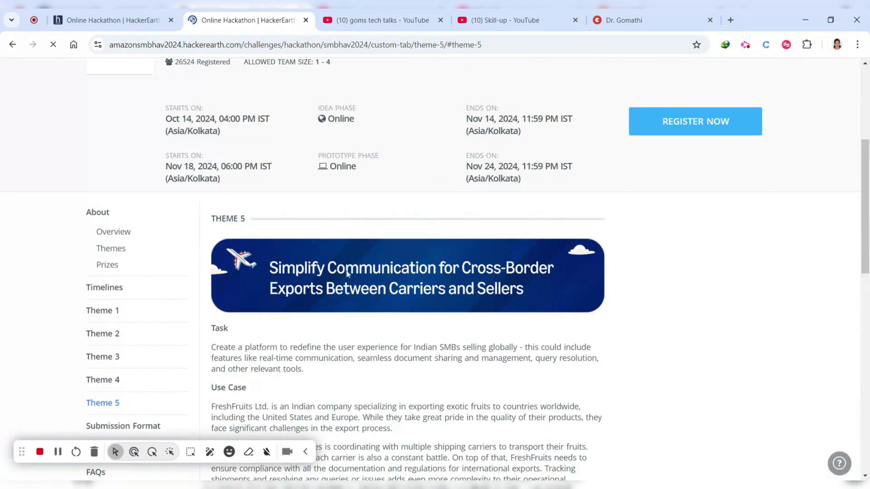
pyautogui.scroll(-3)
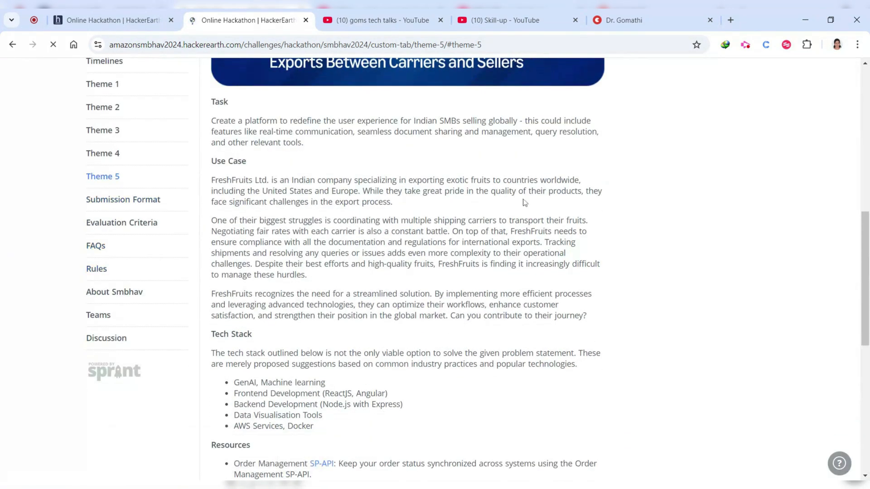
# Review the Submission Format page from idea-phase requirements and open-source disclosure to disqualification criteria
pyautogui.click(122, 199)
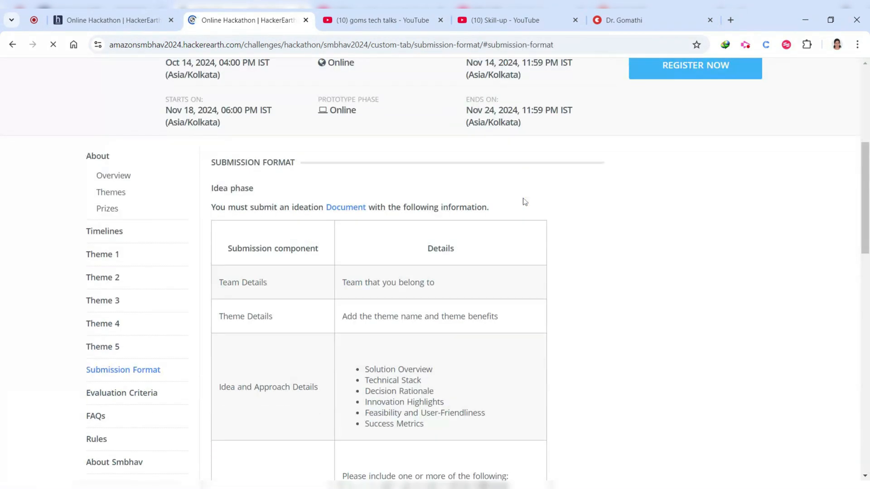
pyautogui.scroll(-3)
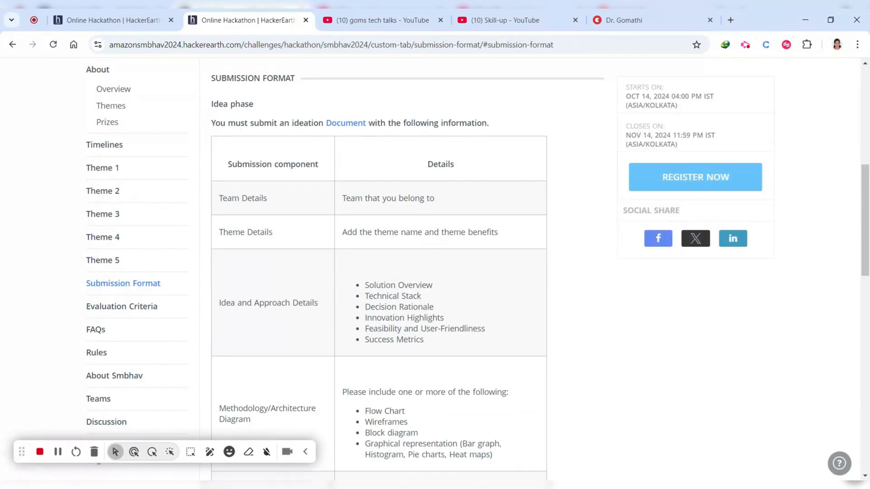
pyautogui.scroll(-3)
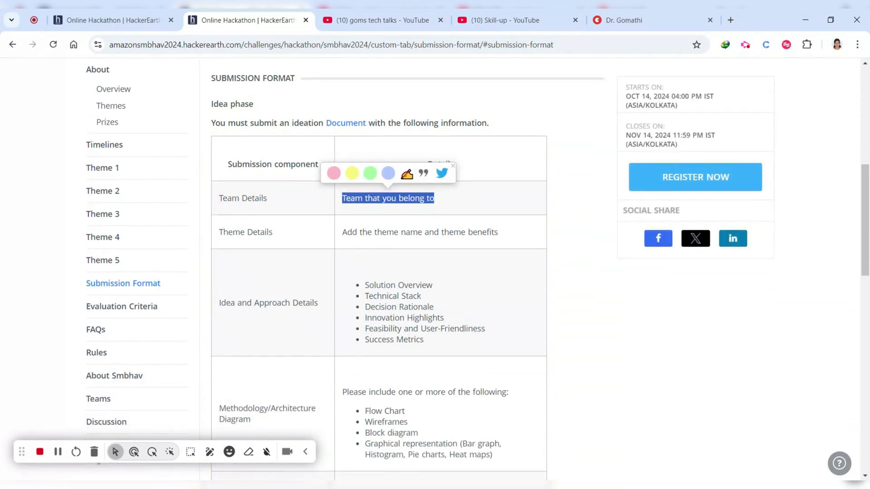
pyautogui.scroll(-3)
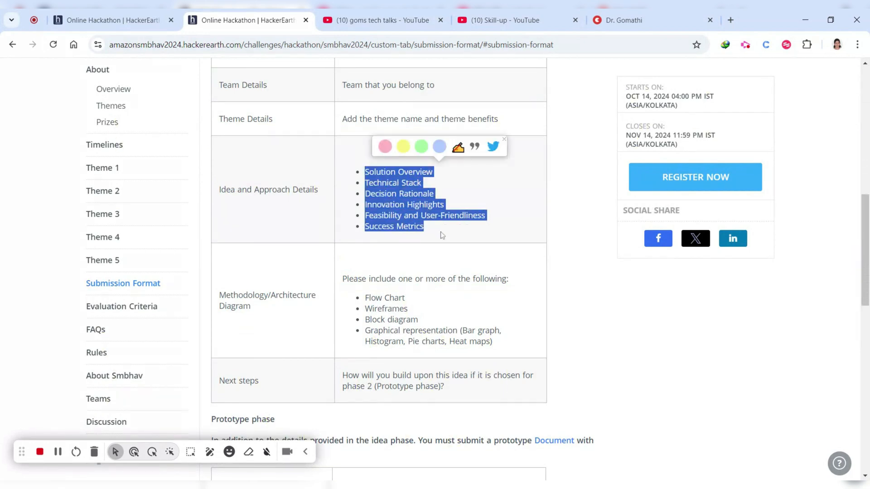
pyautogui.scroll(-3)
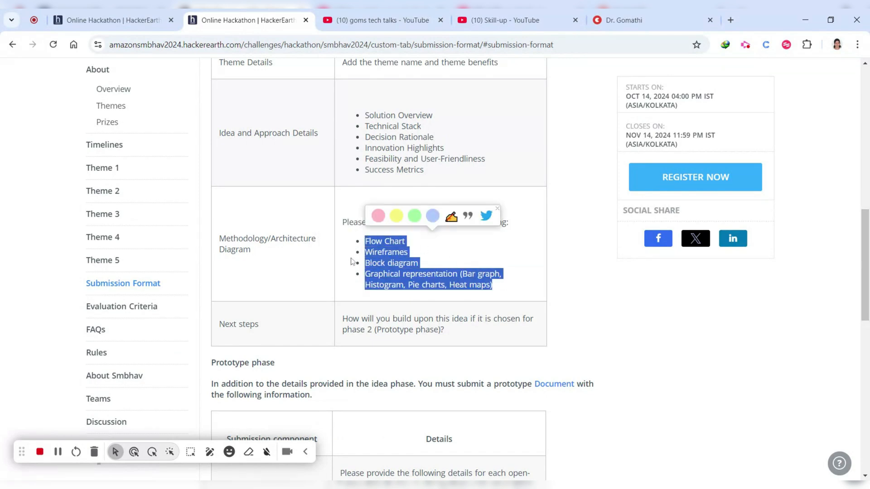
pyautogui.moveTo(352, 261)
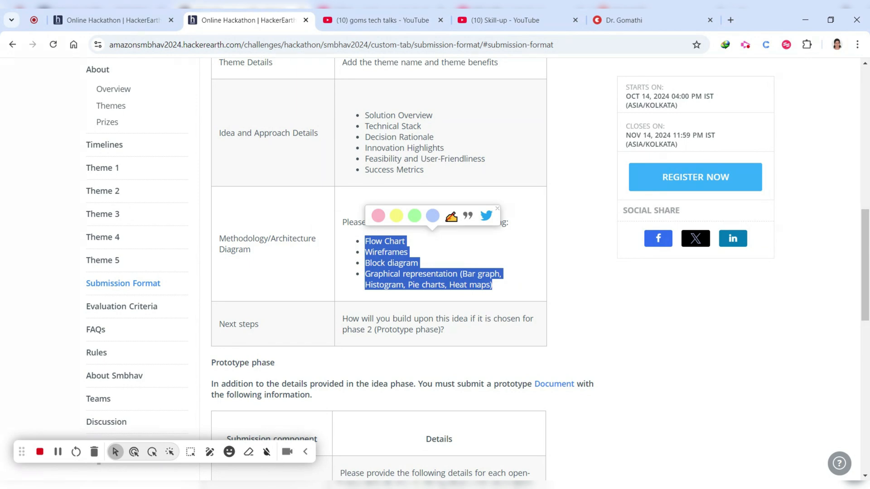
pyautogui.scroll(-3)
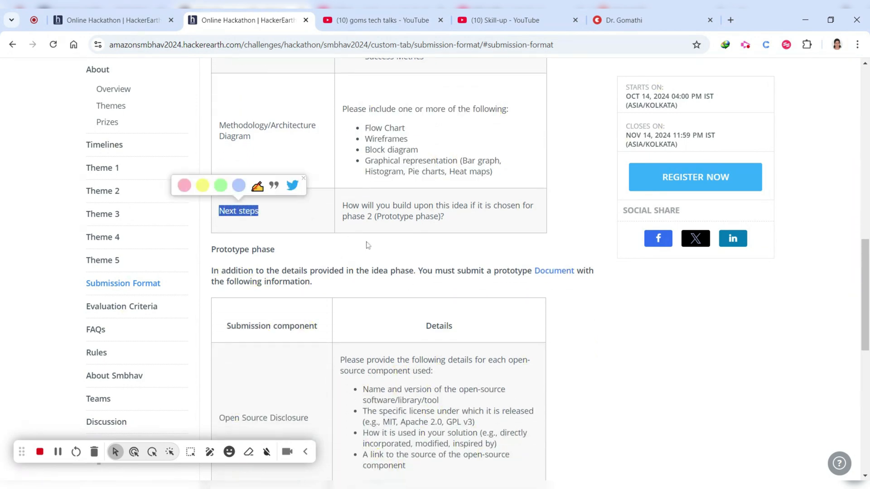
pyautogui.scroll(-3)
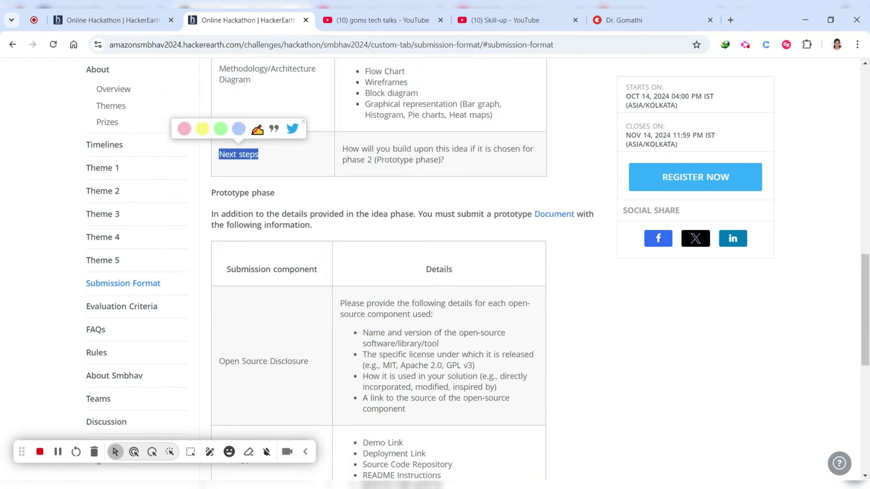
pyautogui.scroll(-3)
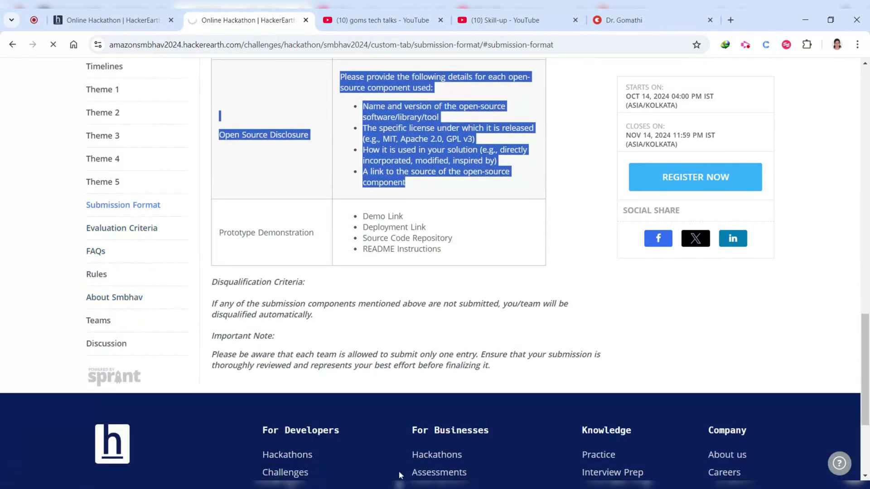
# Review the Evaluation Criteria, highlighting the Innovation description and the feasibility and practicality phrase
pyautogui.click(122, 228)
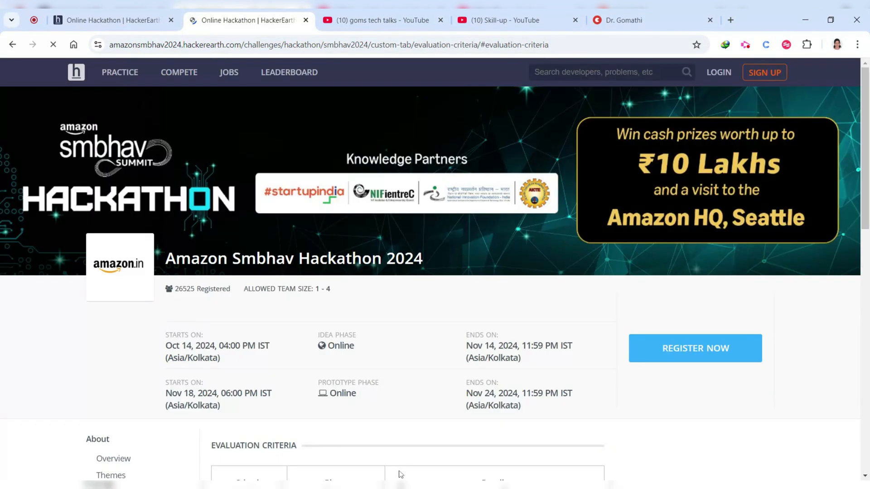
pyautogui.scroll(-3)
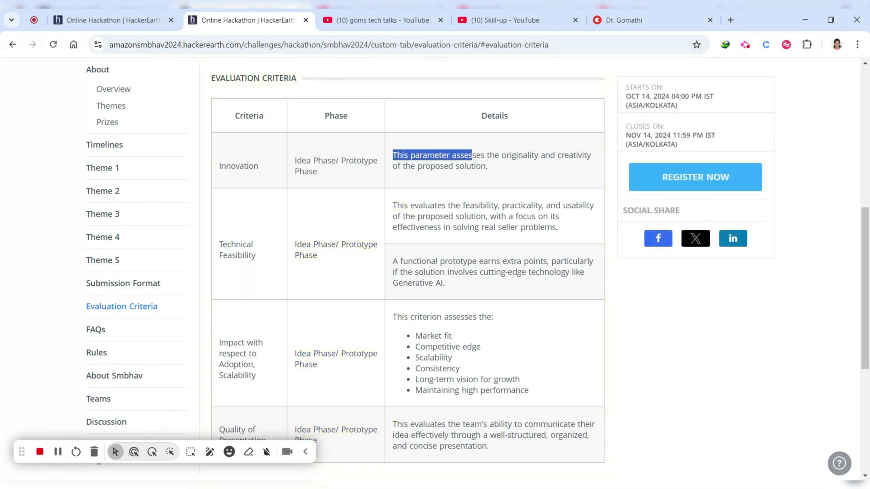
pyautogui.moveTo(471, 155); pyautogui.dragTo(488, 166)
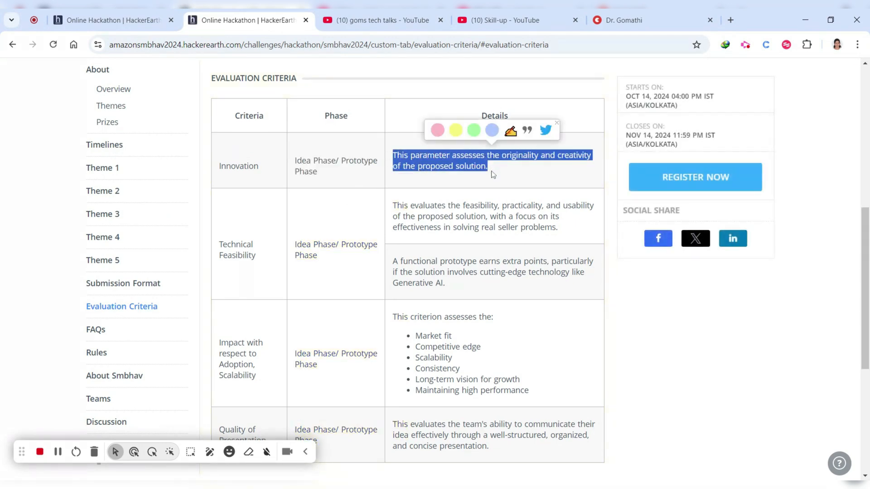
pyautogui.click(310, 277)
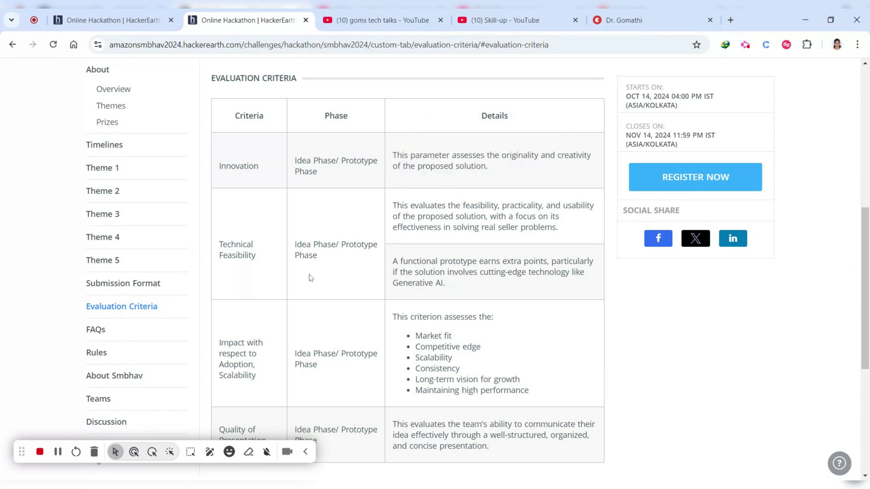
pyautogui.doubleClick(245, 256)
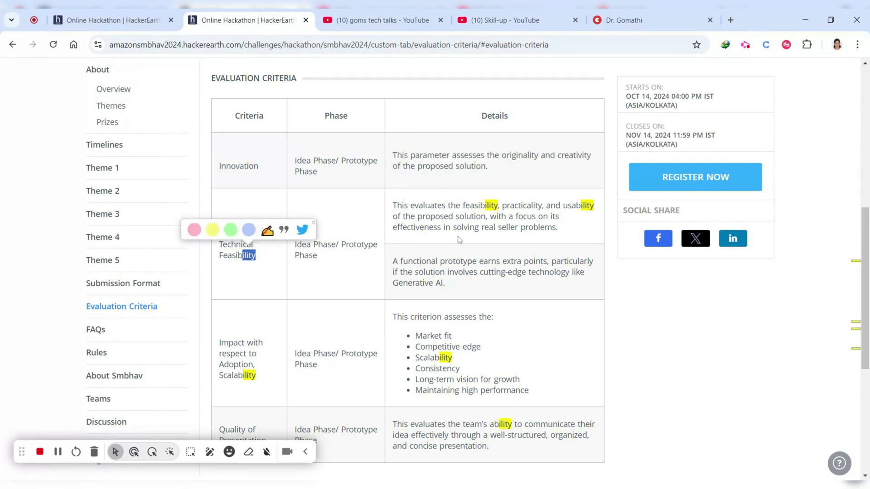
pyautogui.moveTo(434, 206); pyautogui.dragTo(545, 206)
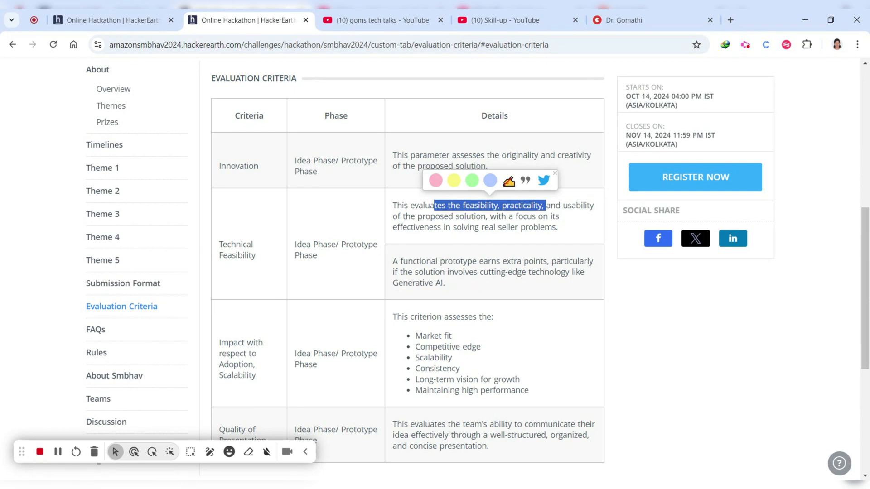
# Highlight the functional prototype extra-points phrase and circle the criteria column with the annotation pen
pyautogui.scroll(-3)
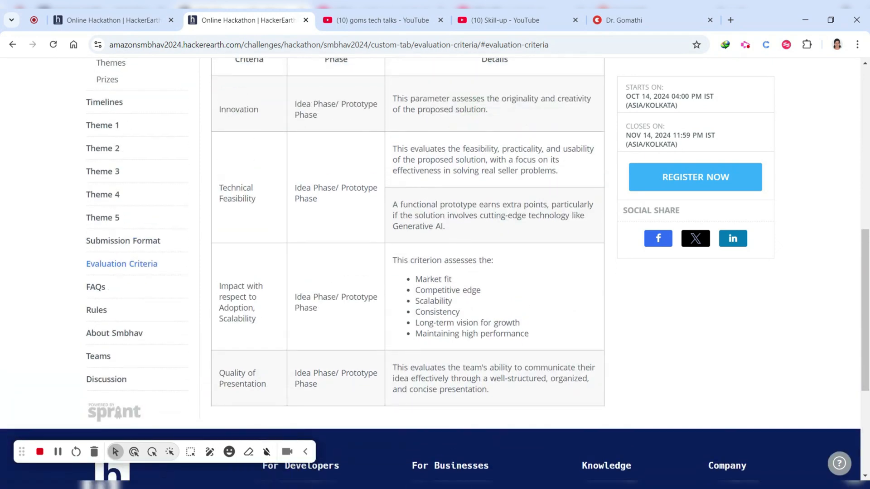
pyautogui.moveTo(399, 204); pyautogui.dragTo(535, 204)
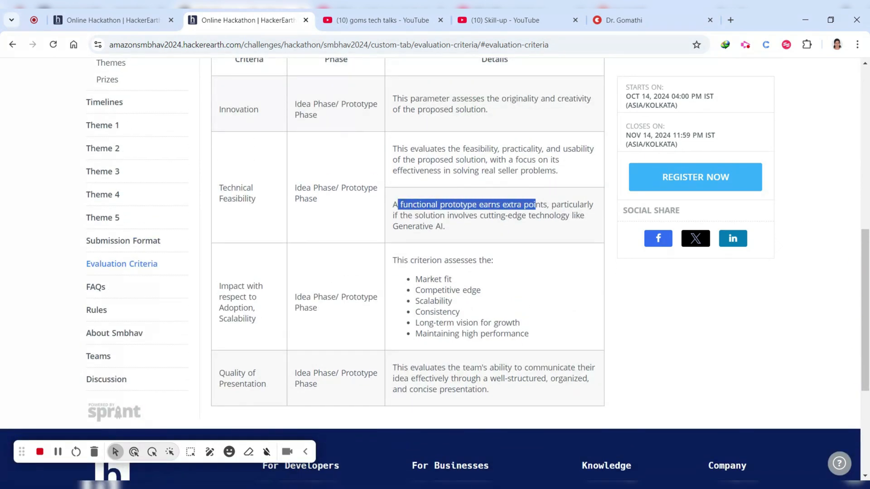
pyautogui.scroll(-3)
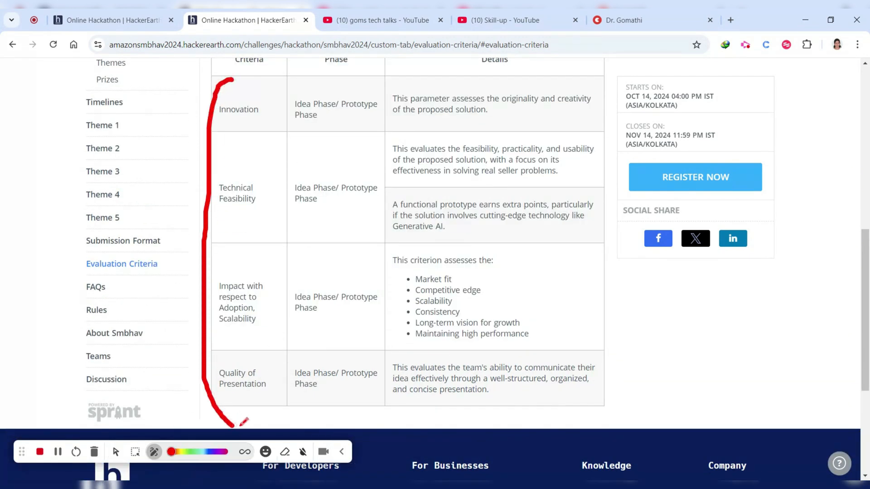
pyautogui.moveTo(233, 80); pyautogui.dragTo(250, 427)
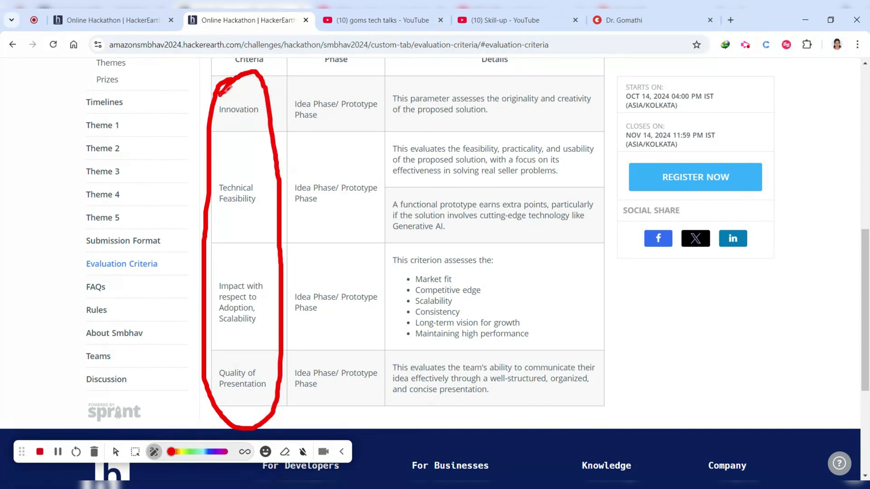
pyautogui.moveTo(285, 416)
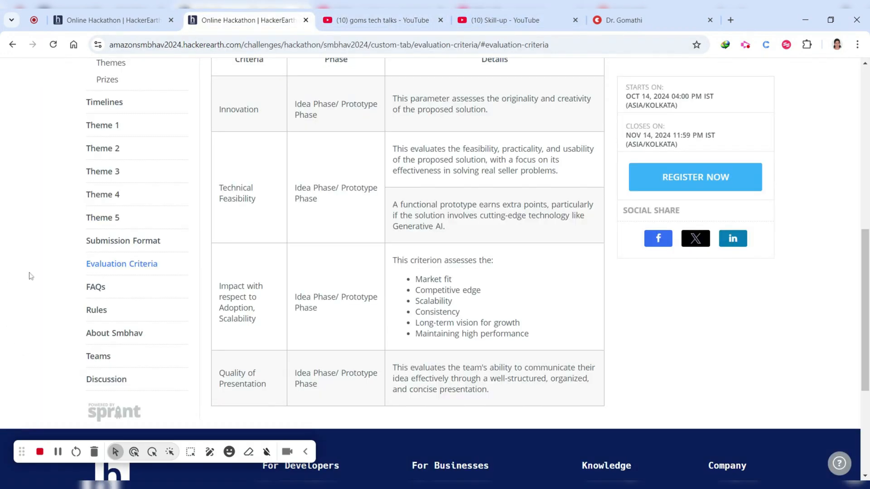
pyautogui.scroll(-3)
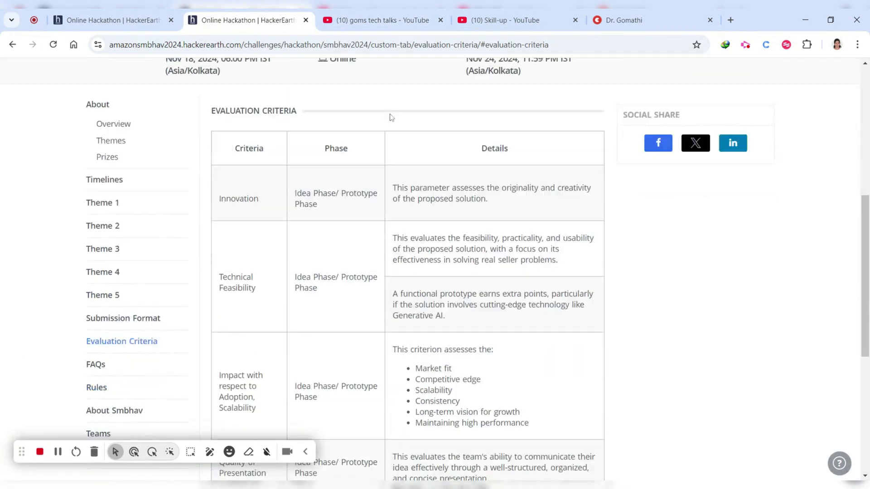
pyautogui.scroll(-3)
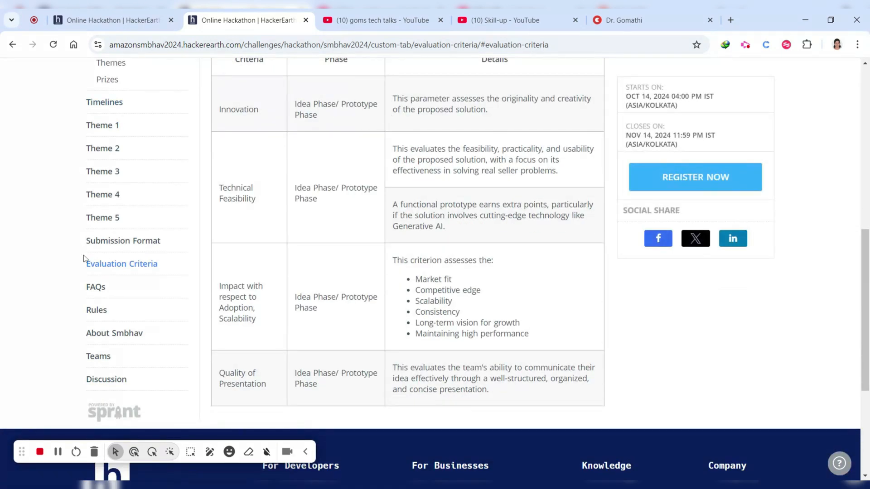
# Reselect Evaluation Criteria and open the hackathon microsite home in a new tab
pyautogui.click(122, 264)
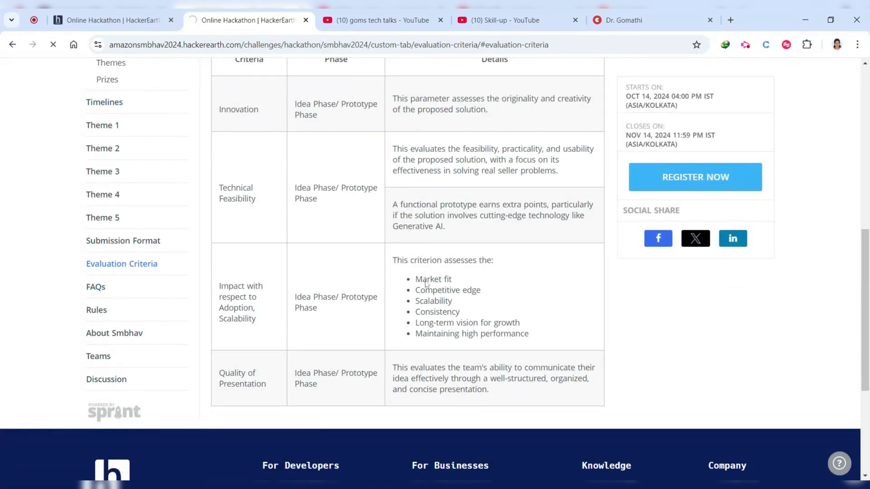
pyautogui.click(95, 288)
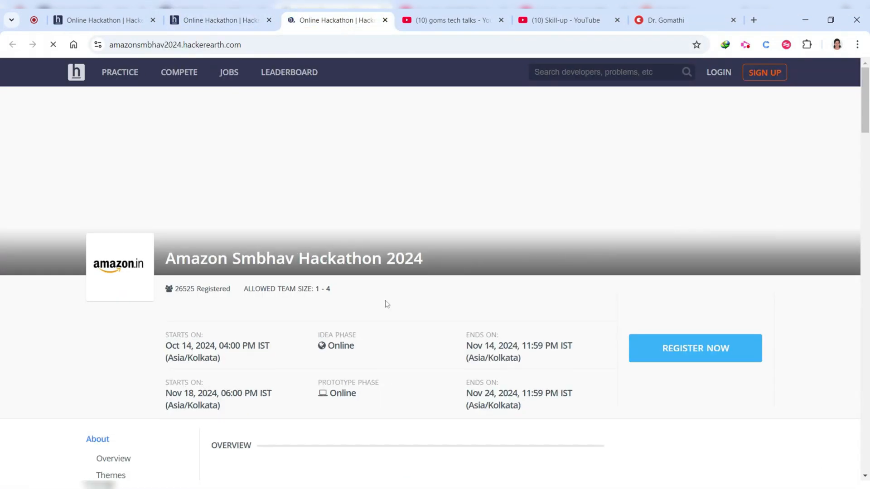
# Scroll the overview page past the Prizes banner and three main prizes, then back up
pyautogui.scroll(-3)
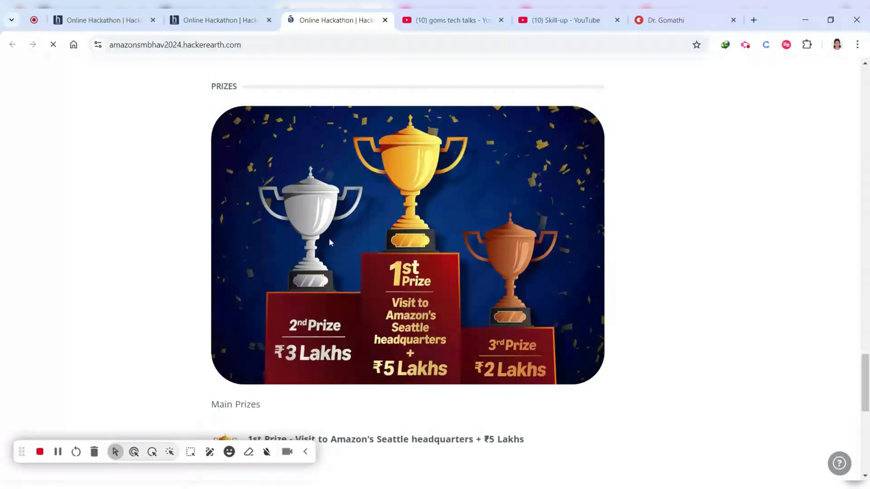
pyautogui.scroll(-3)
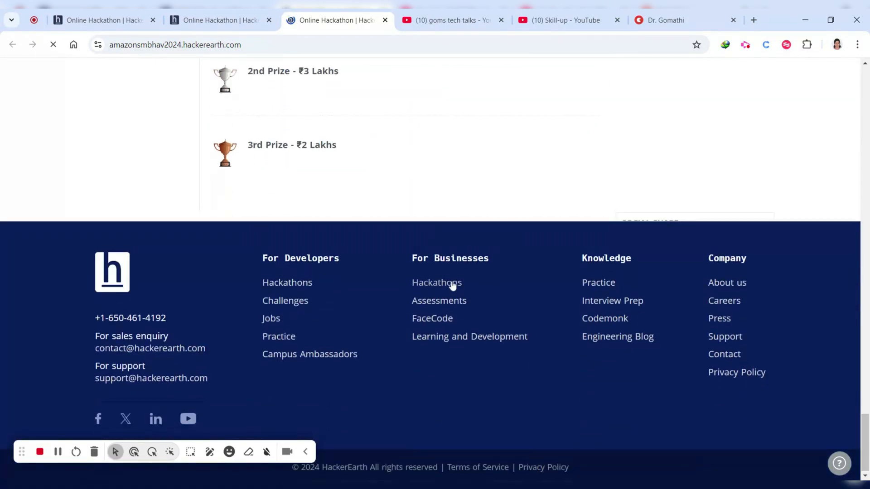
pyautogui.scroll(3)
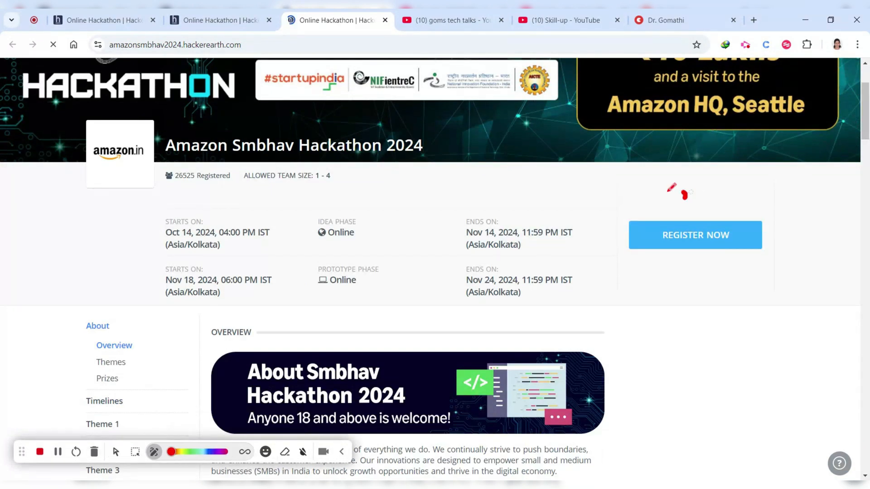
# Circle REGISTER NOW with the pen and begin registering for the hackathon
pyautogui.moveTo(682, 194); pyautogui.dragTo(688, 199)
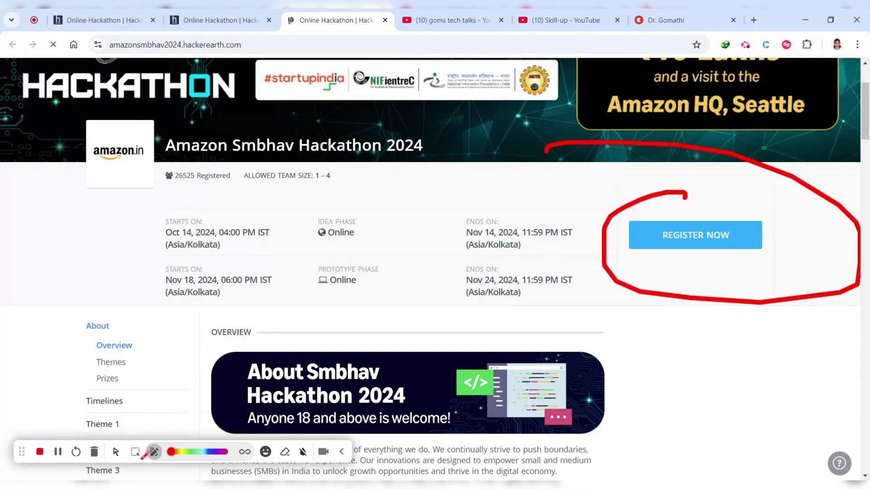
pyautogui.click(115, 452)
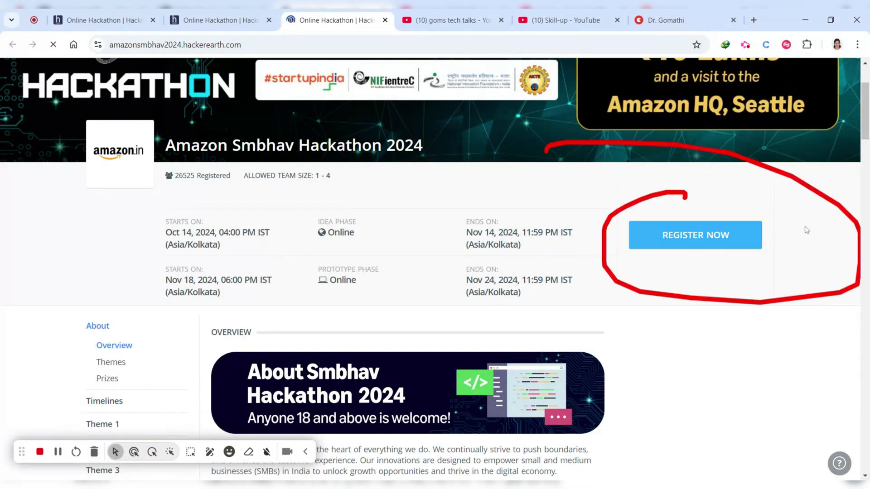
pyautogui.click(695, 235)
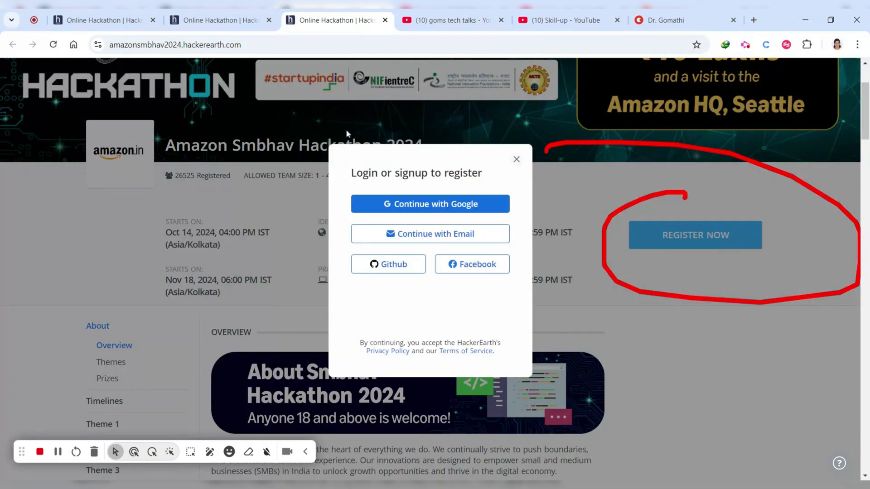
pyautogui.moveTo(483, 232)
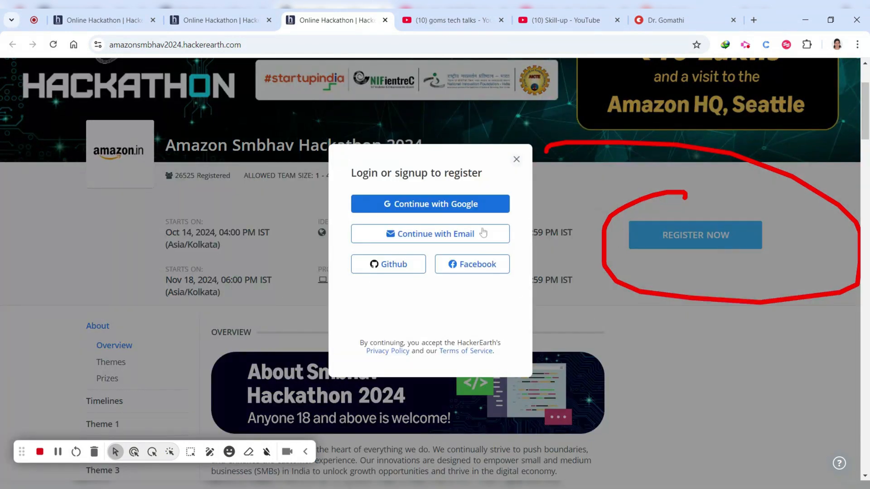
pyautogui.moveTo(428, 225)
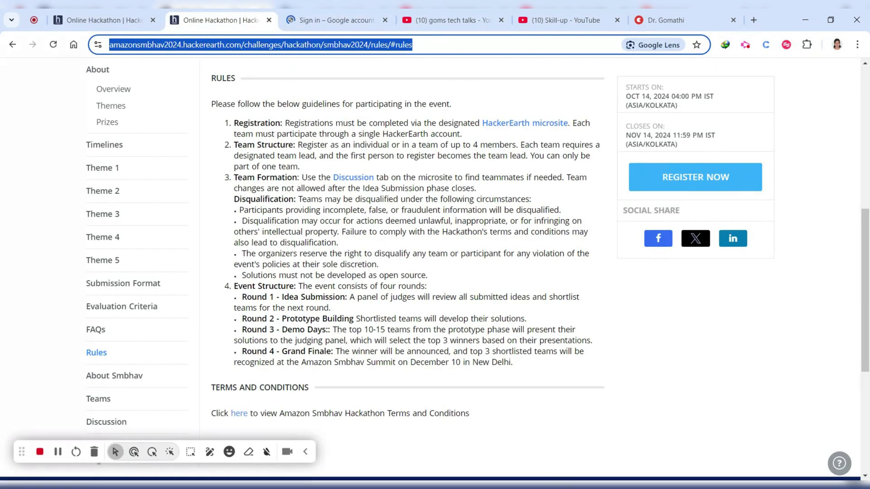
# Choose Continue with Google to sign in, returning to the Rules tab
pyautogui.scroll(3)
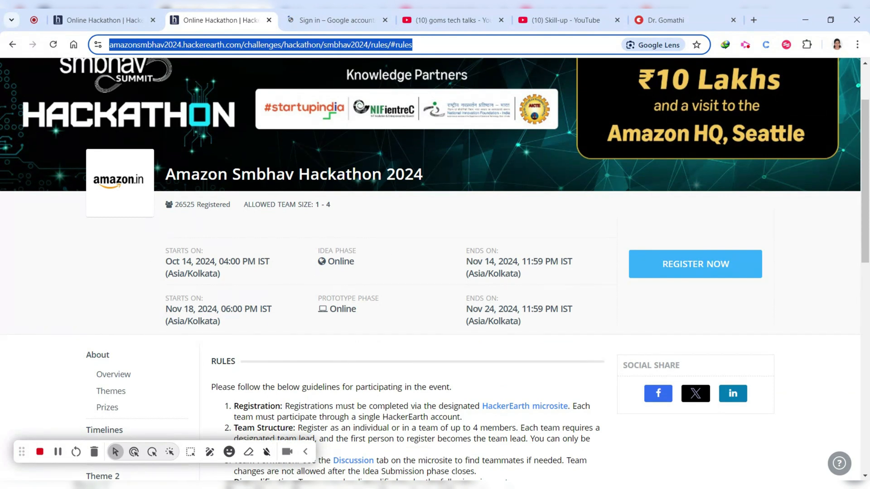
pyautogui.click(695, 264)
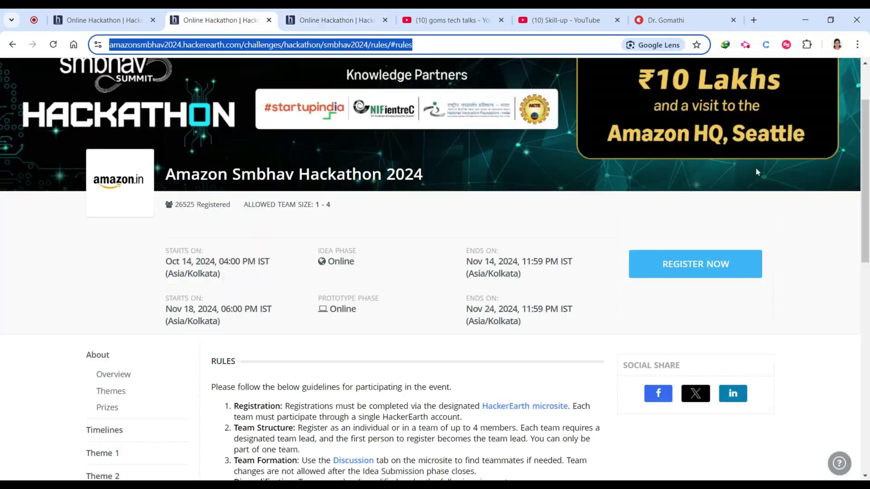
pyautogui.click(695, 264)
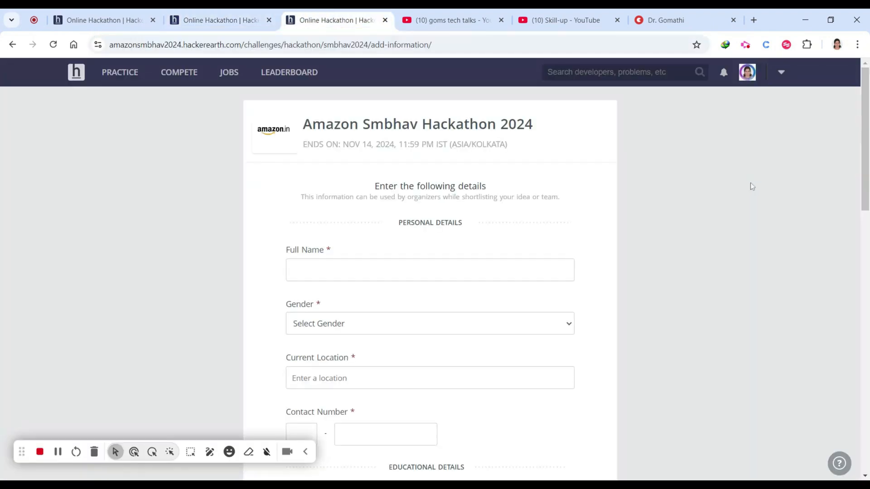
pyautogui.click(430, 270)
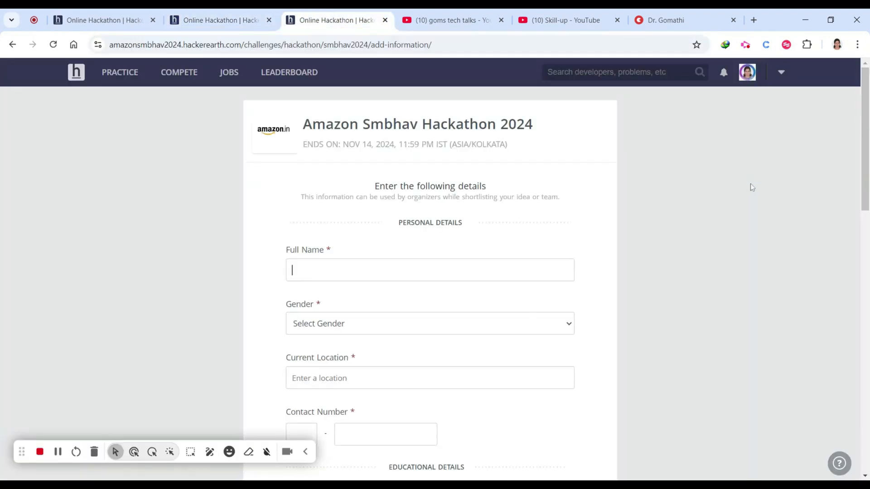
pyautogui.click(562, 20)
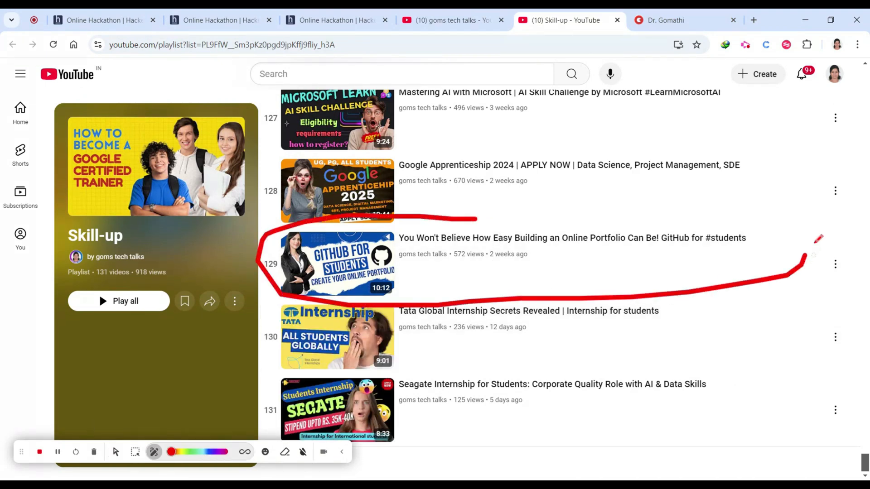
pyautogui.click(333, 20)
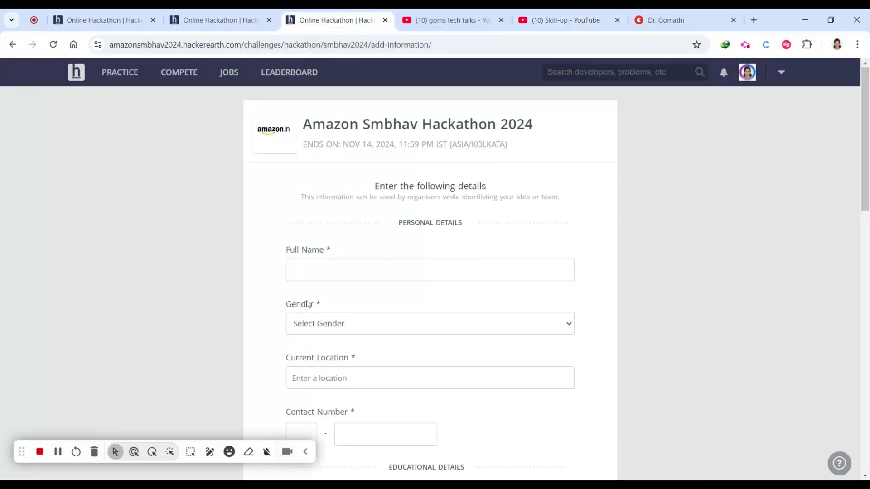
# Scroll through the add-information form down to the Submit button
pyautogui.scroll(-3)
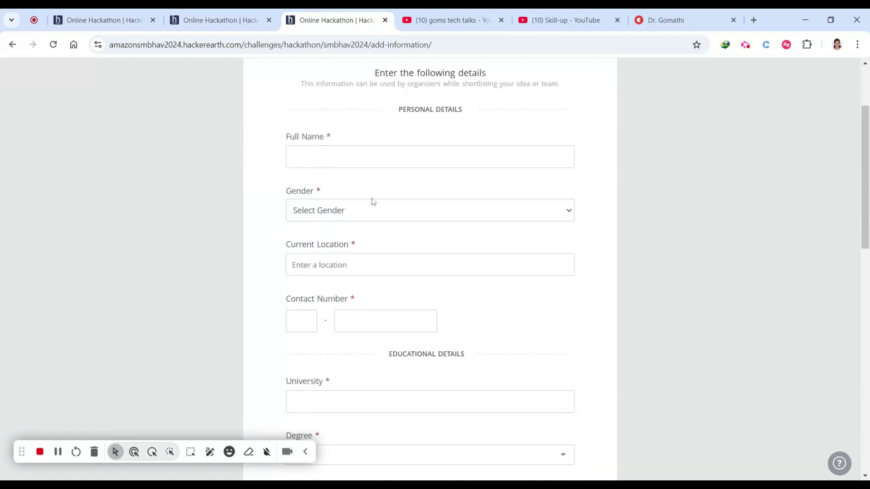
pyautogui.scroll(-3)
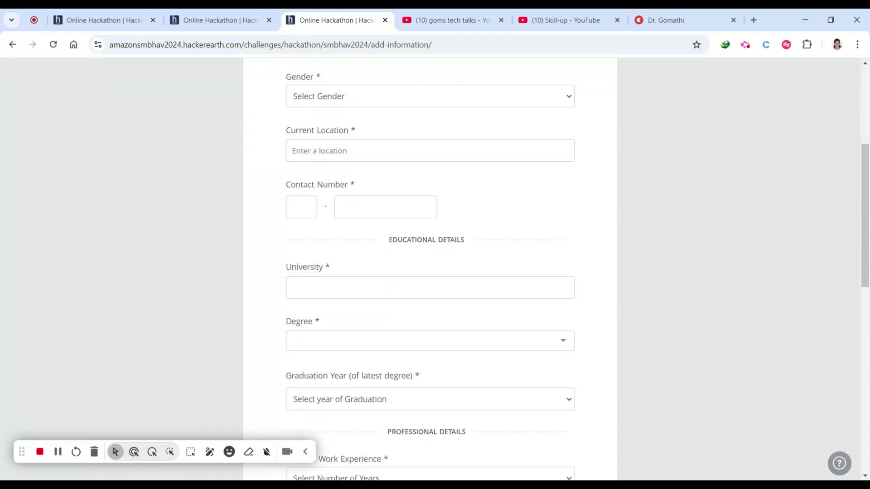
pyautogui.scroll(-3)
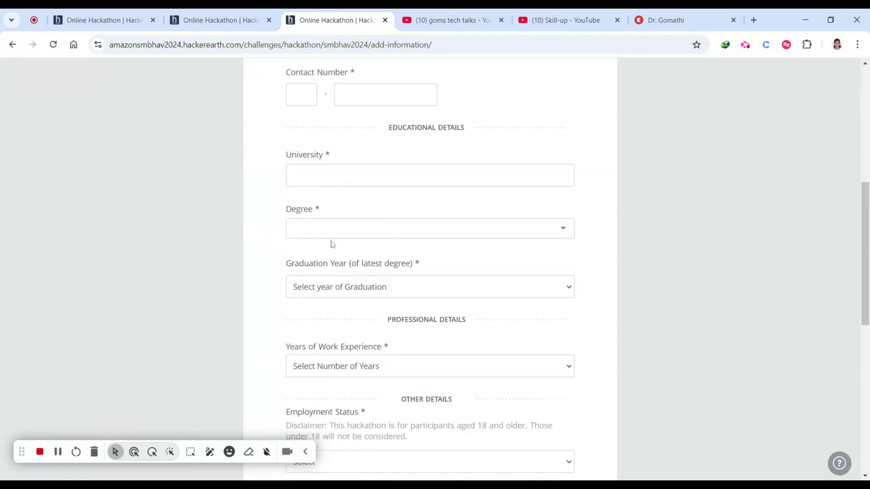
pyautogui.scroll(-3)
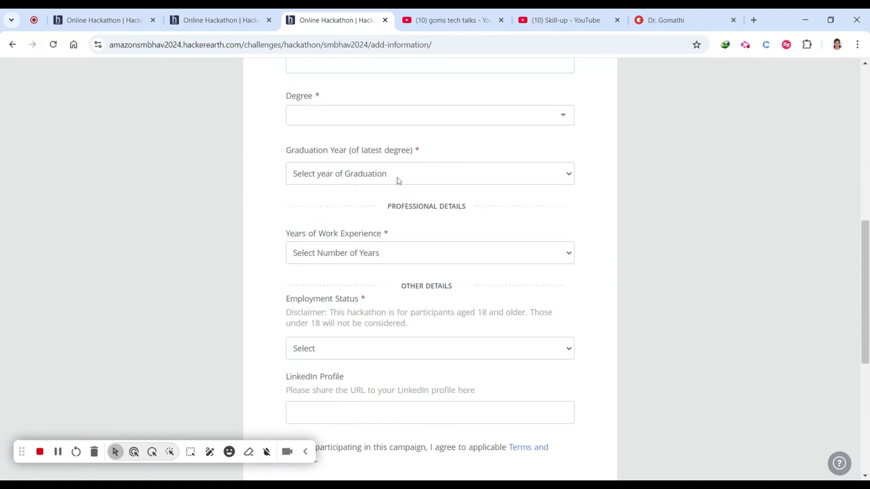
pyautogui.scroll(-3)
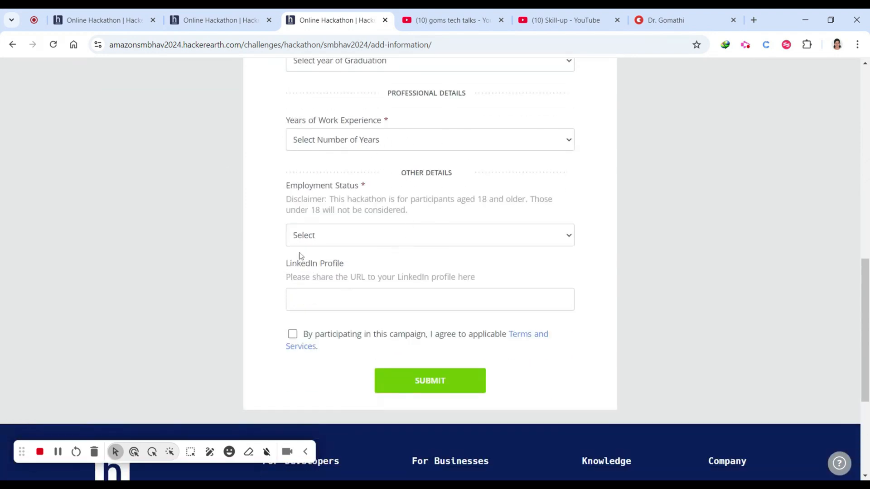
pyautogui.moveTo(313, 328)
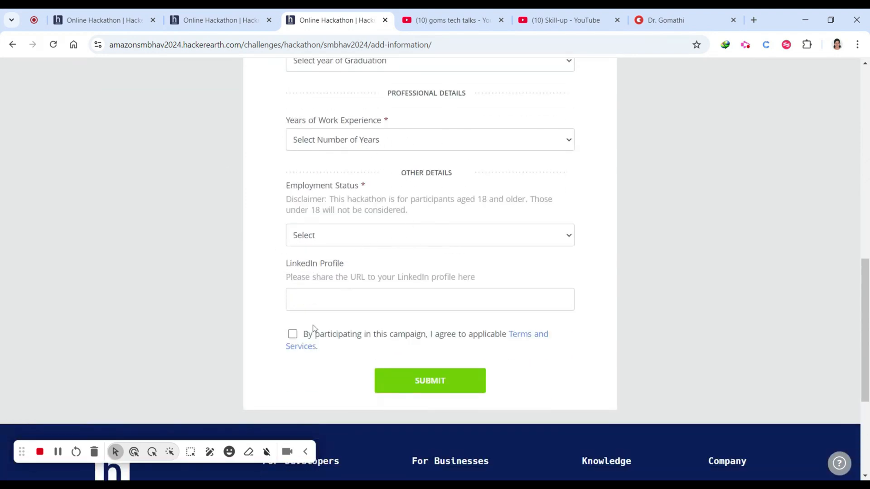
pyautogui.moveTo(314, 328)
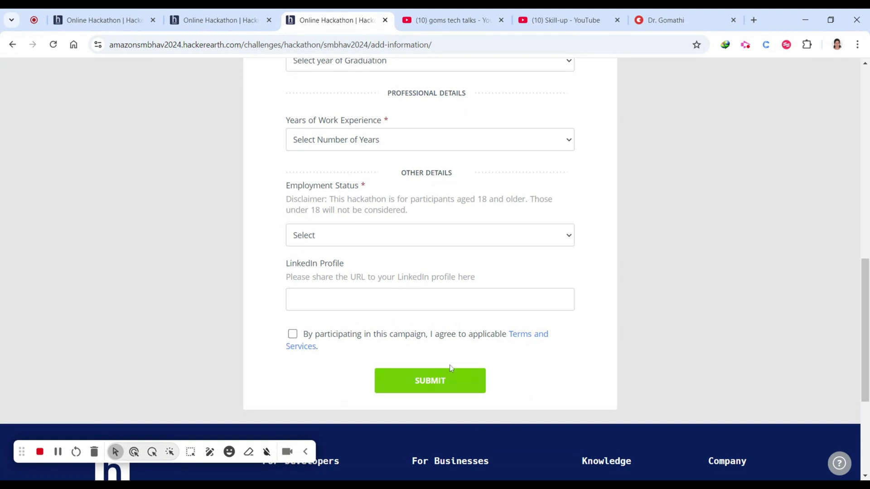
pyautogui.moveTo(636, 439)
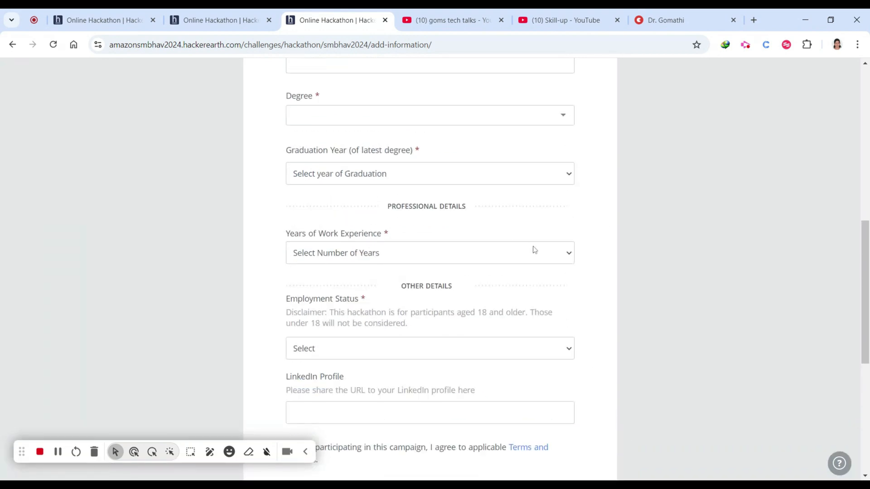
pyautogui.moveTo(565, 245)
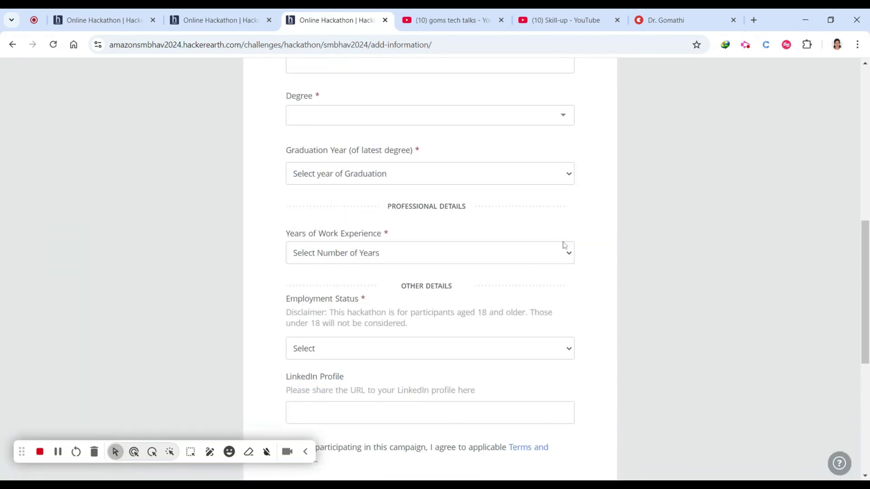
# Scroll back up the form and switch to the hackathon rules tab
pyautogui.scroll(3)
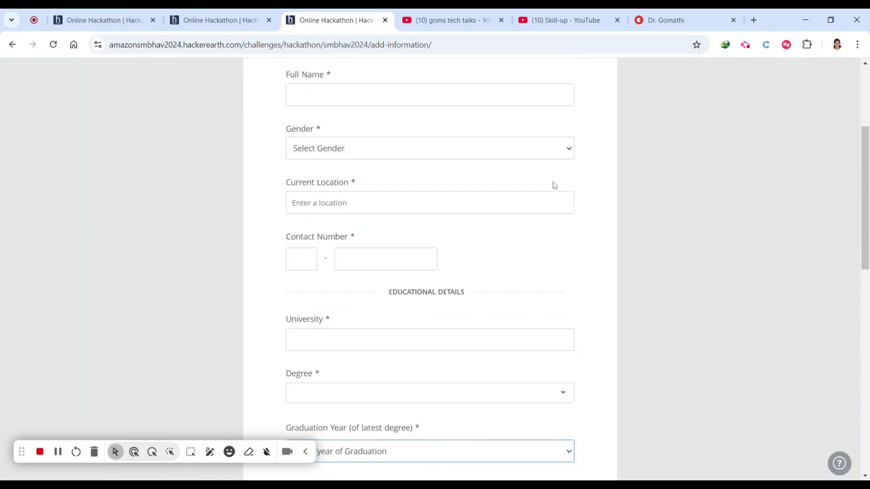
pyautogui.click(217, 20)
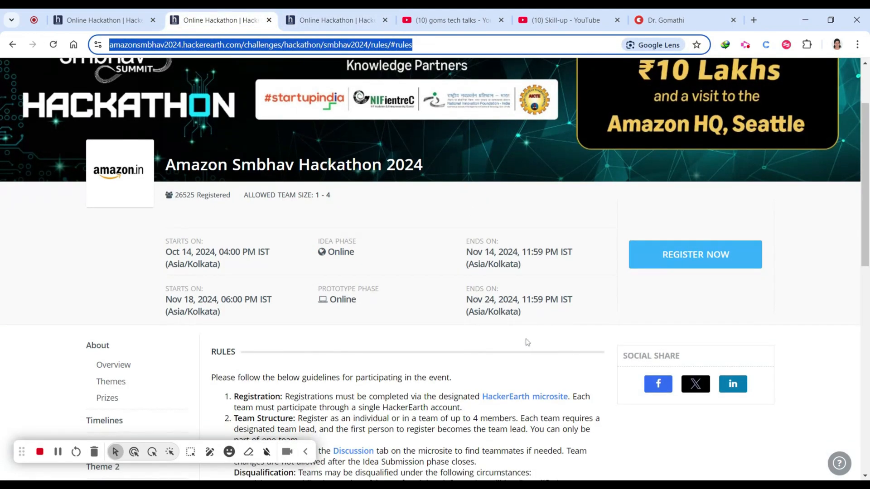
pyautogui.scroll(-3)
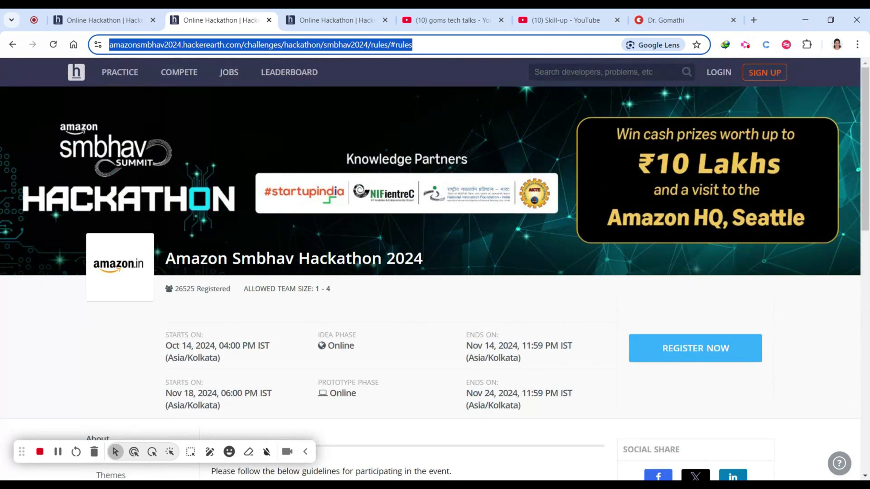
pyautogui.moveTo(465, 349)
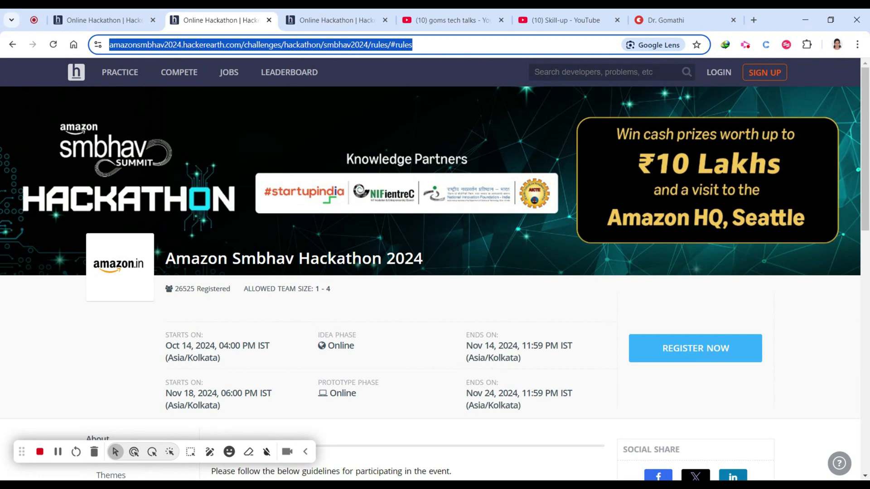
pyautogui.moveTo(475, 318)
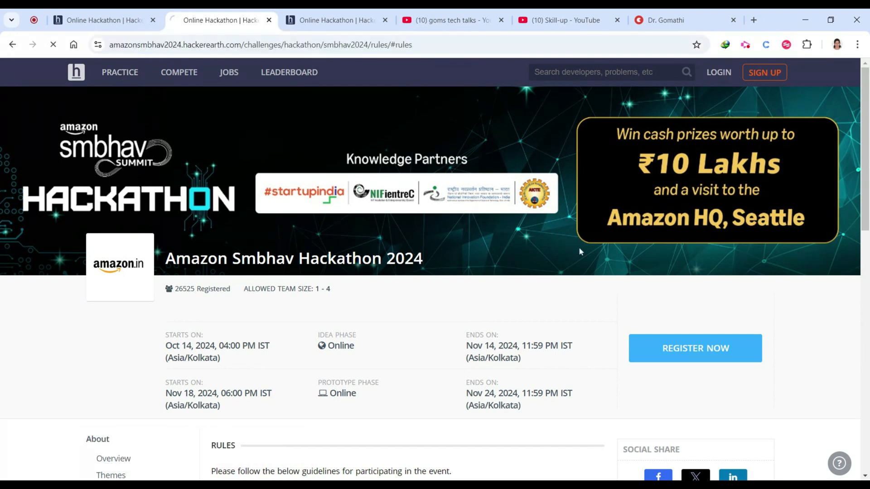
# Browse the Topmate mentoring page's session cards such as 1:1 Mentorship and Discovery Call
pyautogui.click(683, 20)
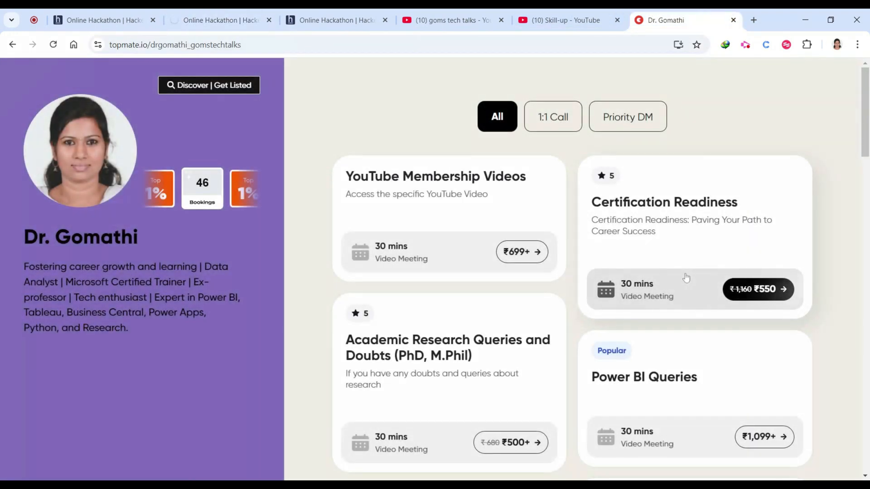
pyautogui.moveTo(370, 70)
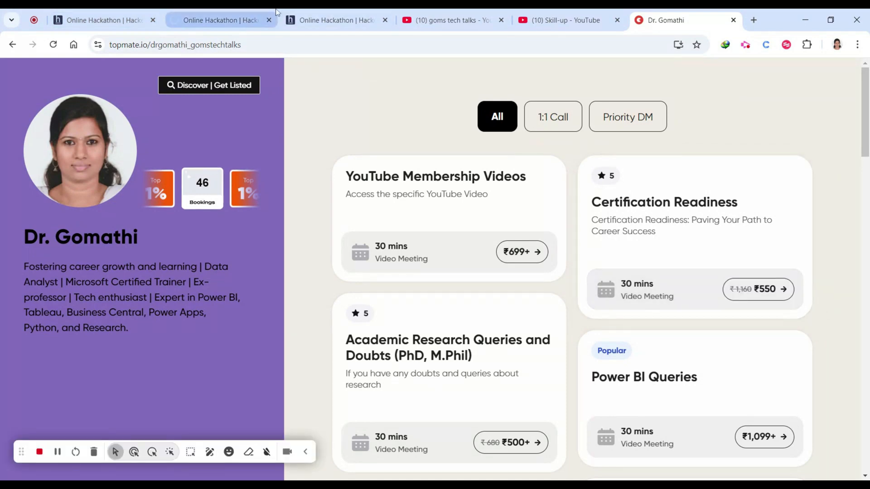
pyautogui.click(219, 20)
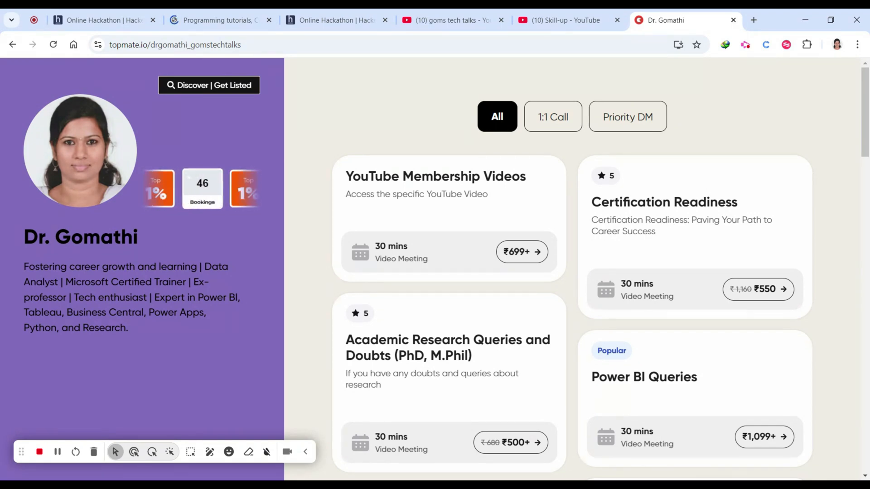
pyautogui.scroll(-3)
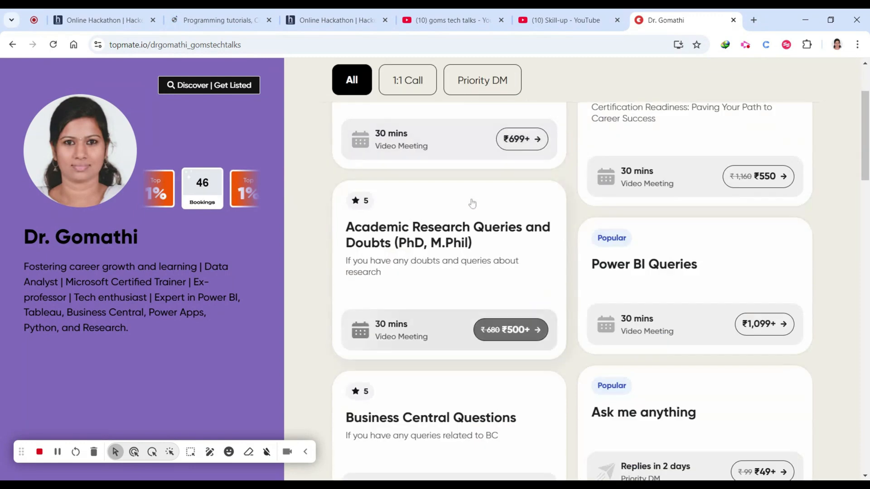
pyautogui.scroll(-3)
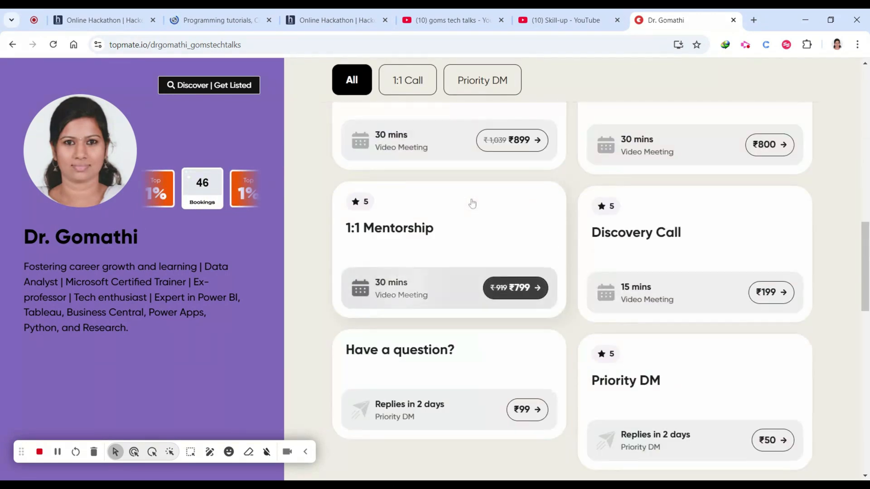
pyautogui.click(217, 20)
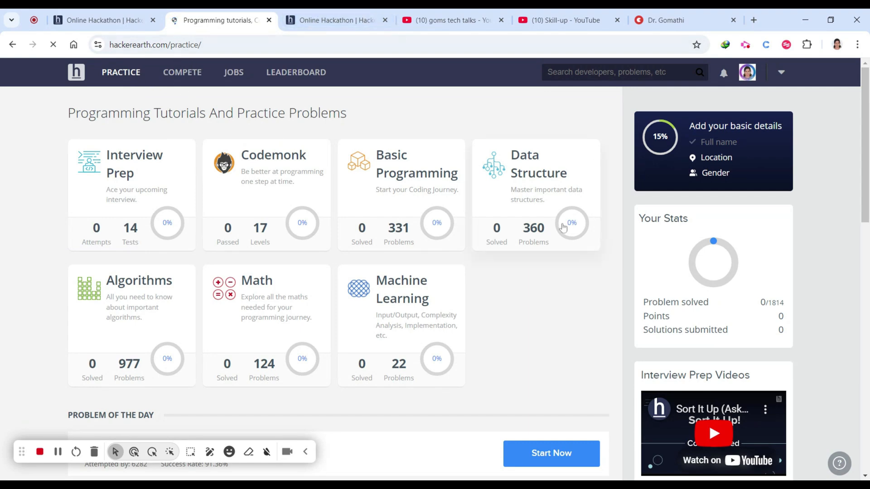
pyautogui.moveTo(562, 237)
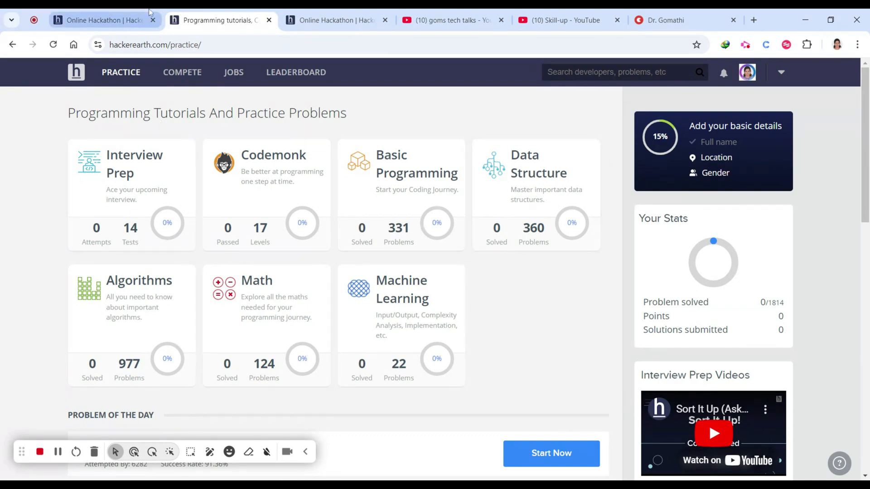
# Return to the first Online Hackathon tab showing the FAQ with key timelines
pyautogui.click(100, 20)
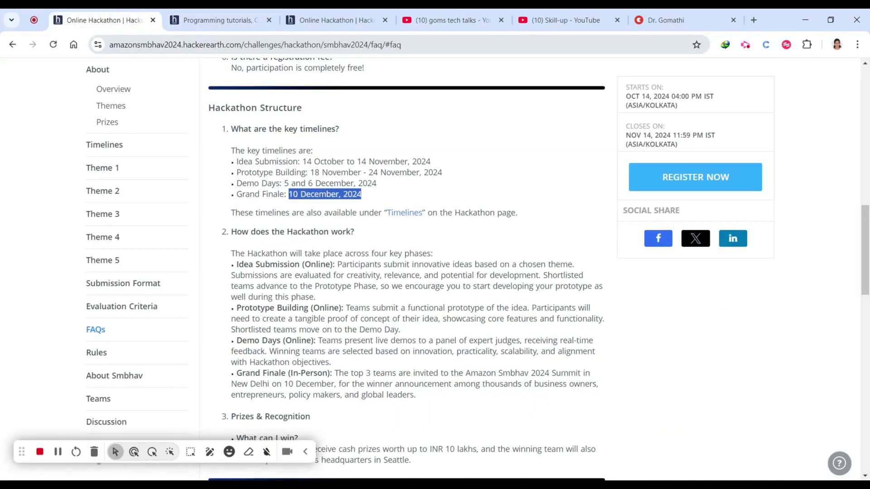